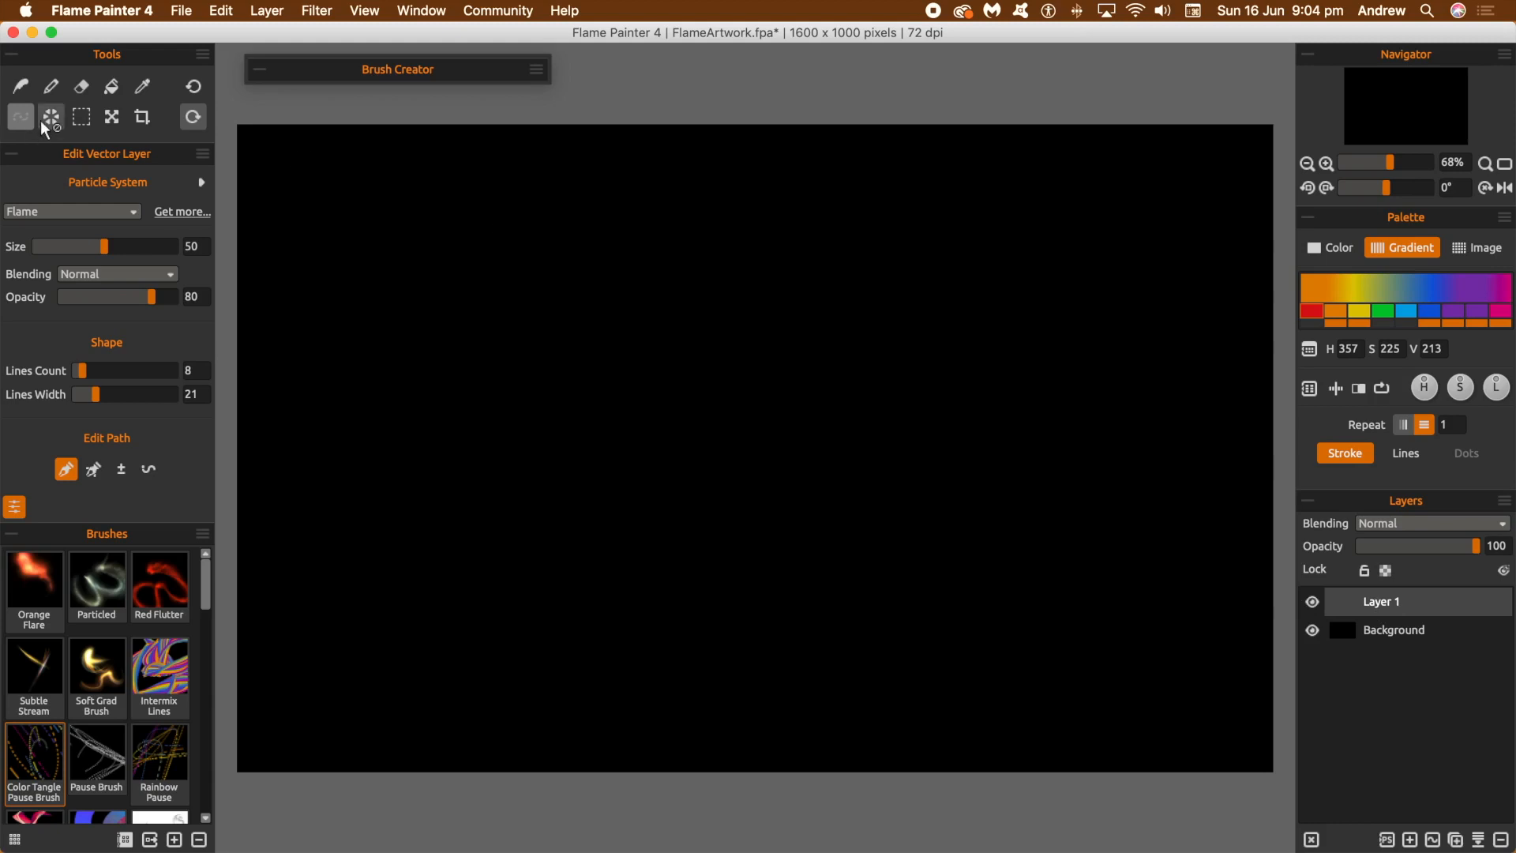
Paint a brush test stroke, set Rotational symmetry to 4, then clear the layer
left_click(50, 115)
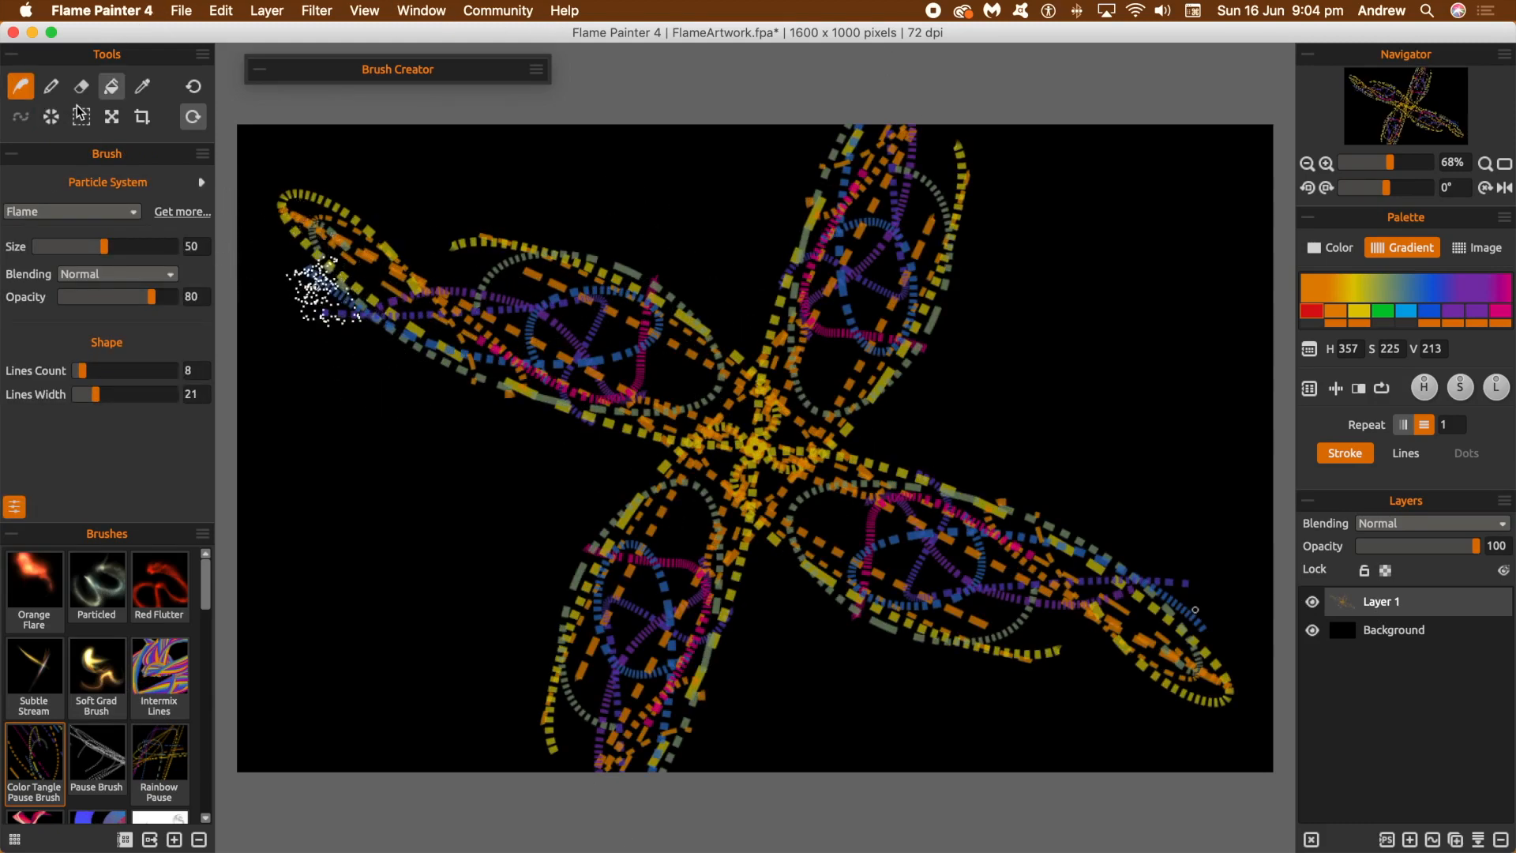
left_click(50, 115)
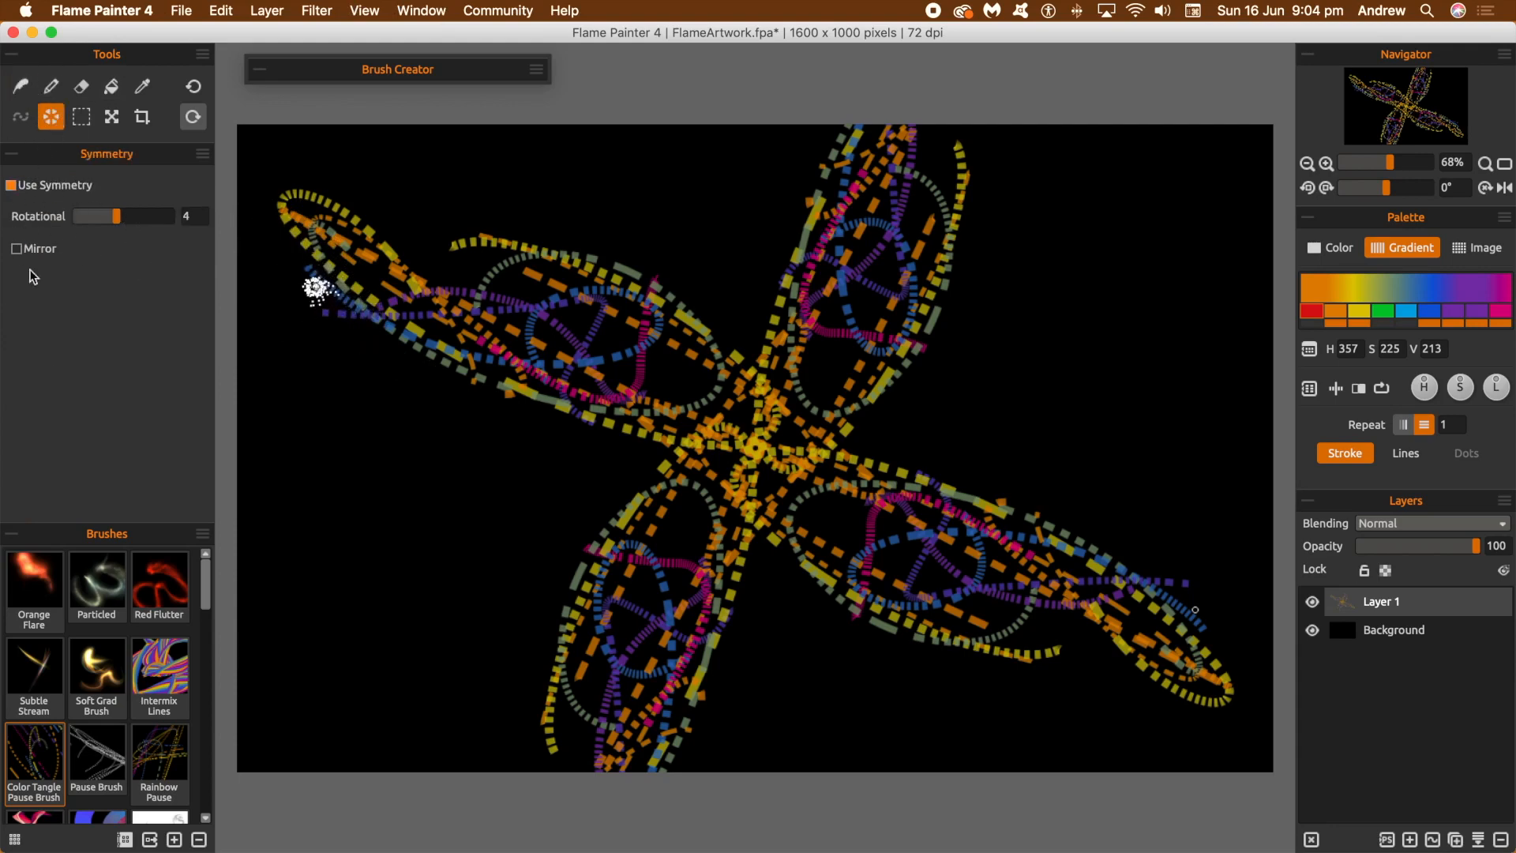
left_click(11, 185)
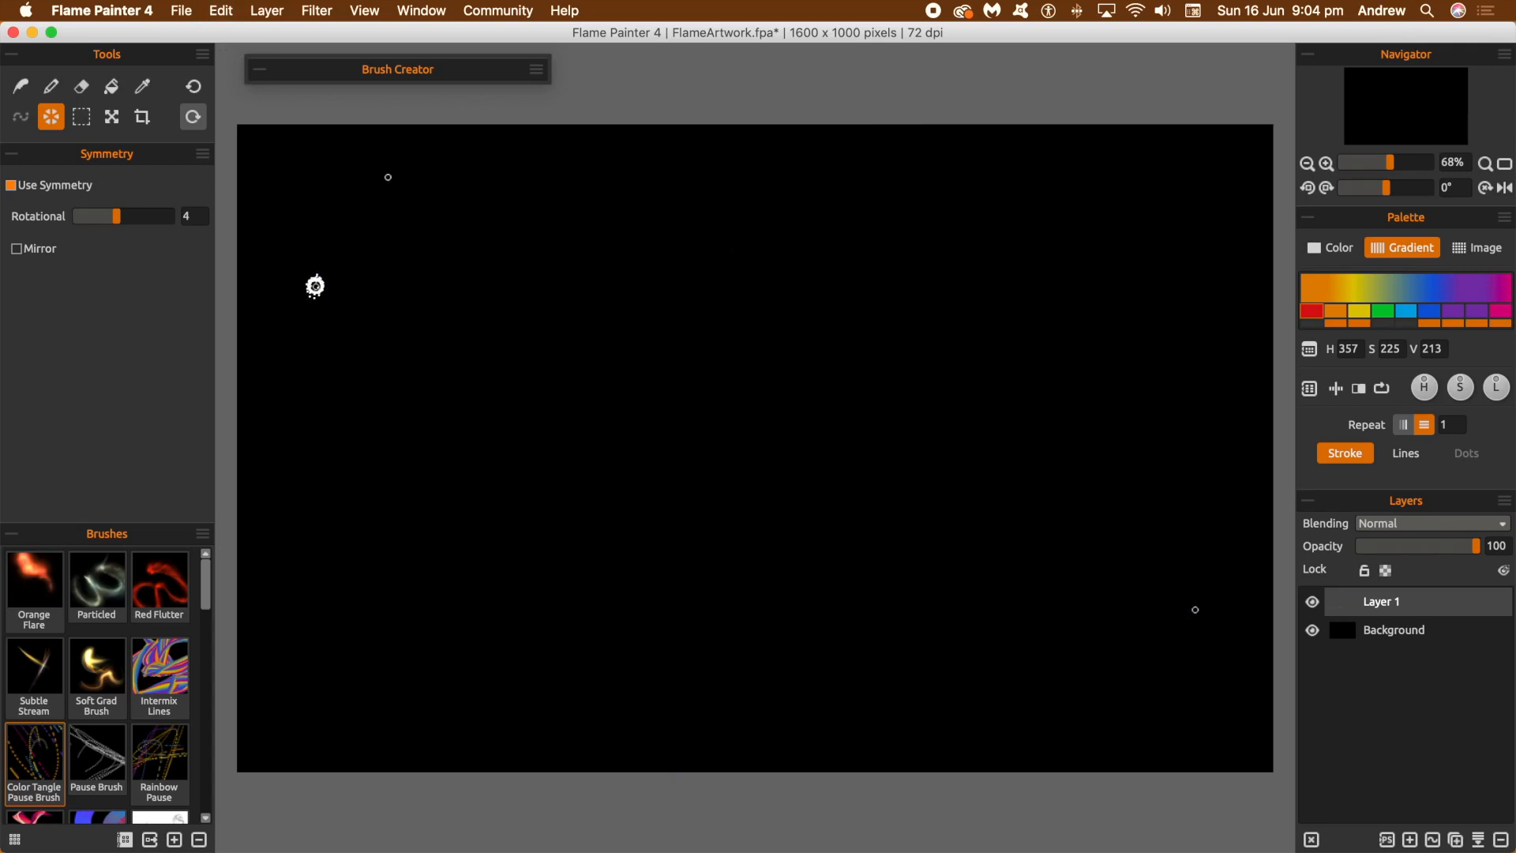
Add a new vector layer, Layer 2, and paint a four-armed symmetric brush stroke on it
left_click(20, 85)
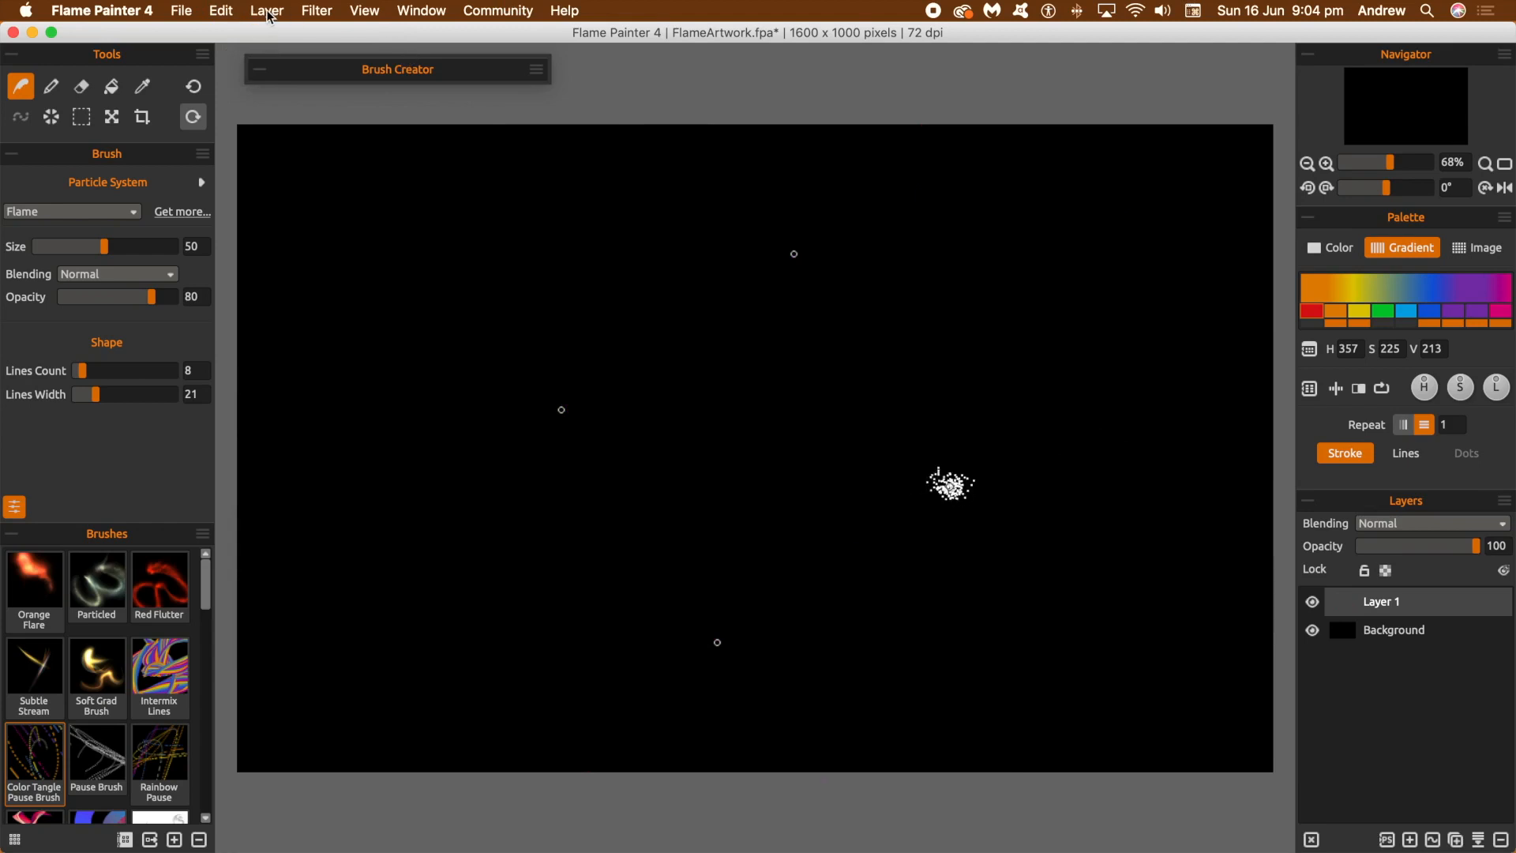
left_click(265, 11)
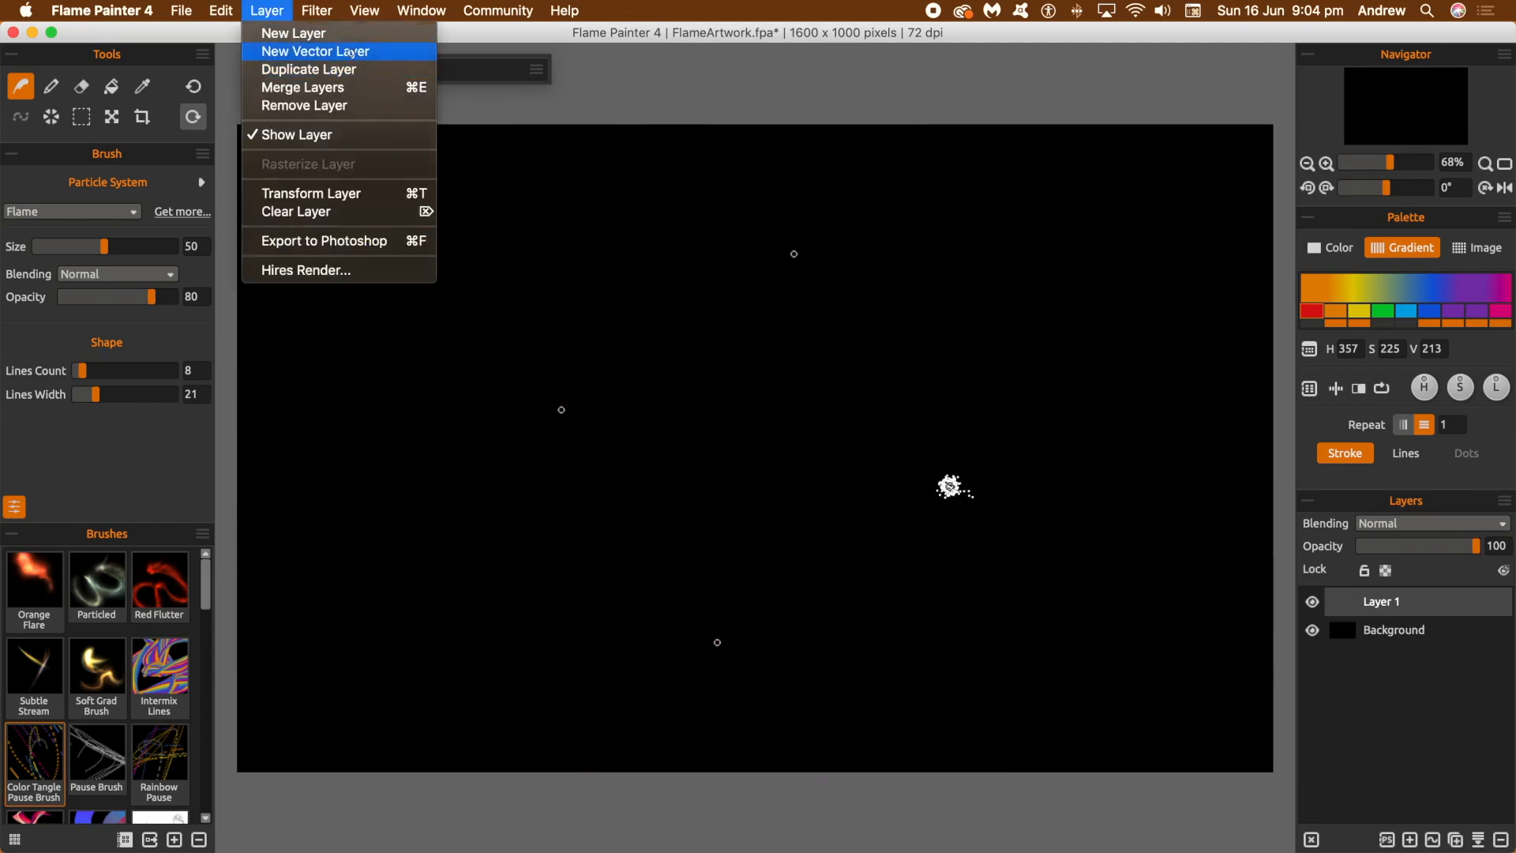
left_click(293, 34)
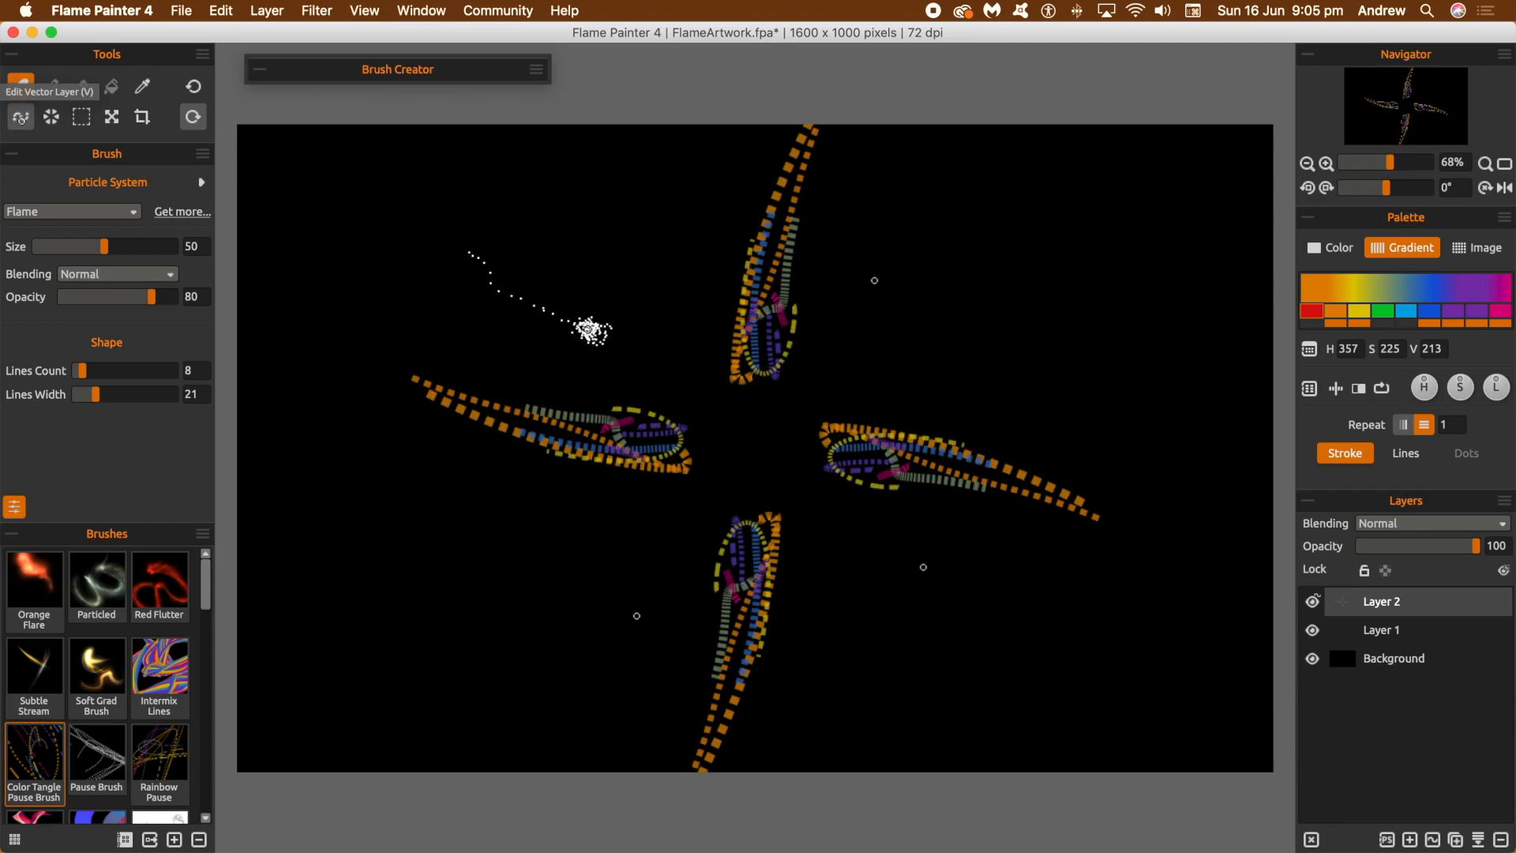
Edit Layer 2's path, extending it toward the lower right and adding points so the arms swirl across the canvas
left_click(19, 116)
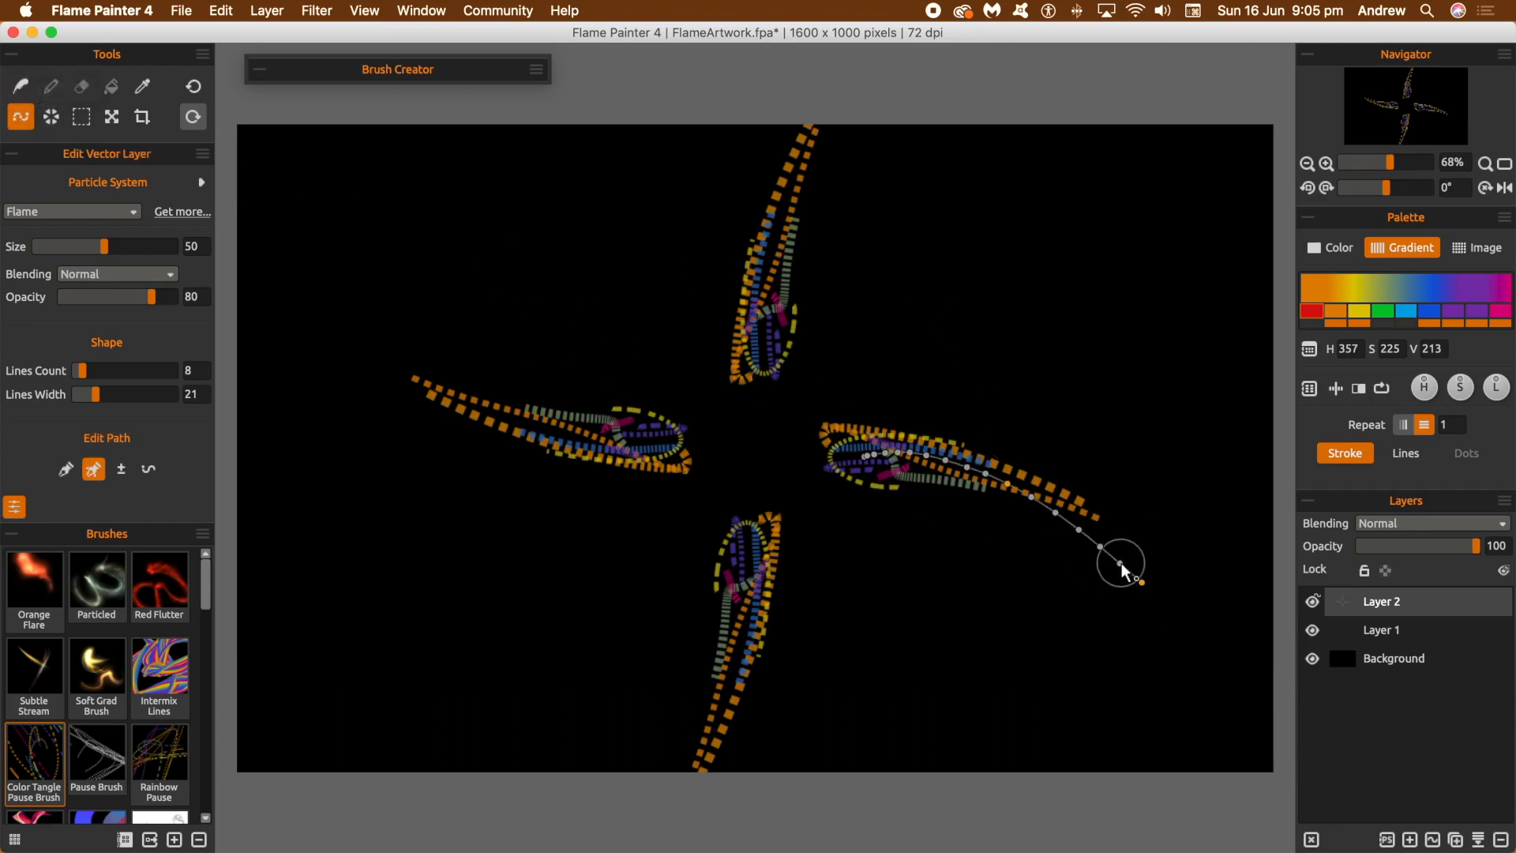
left_click(67, 469)
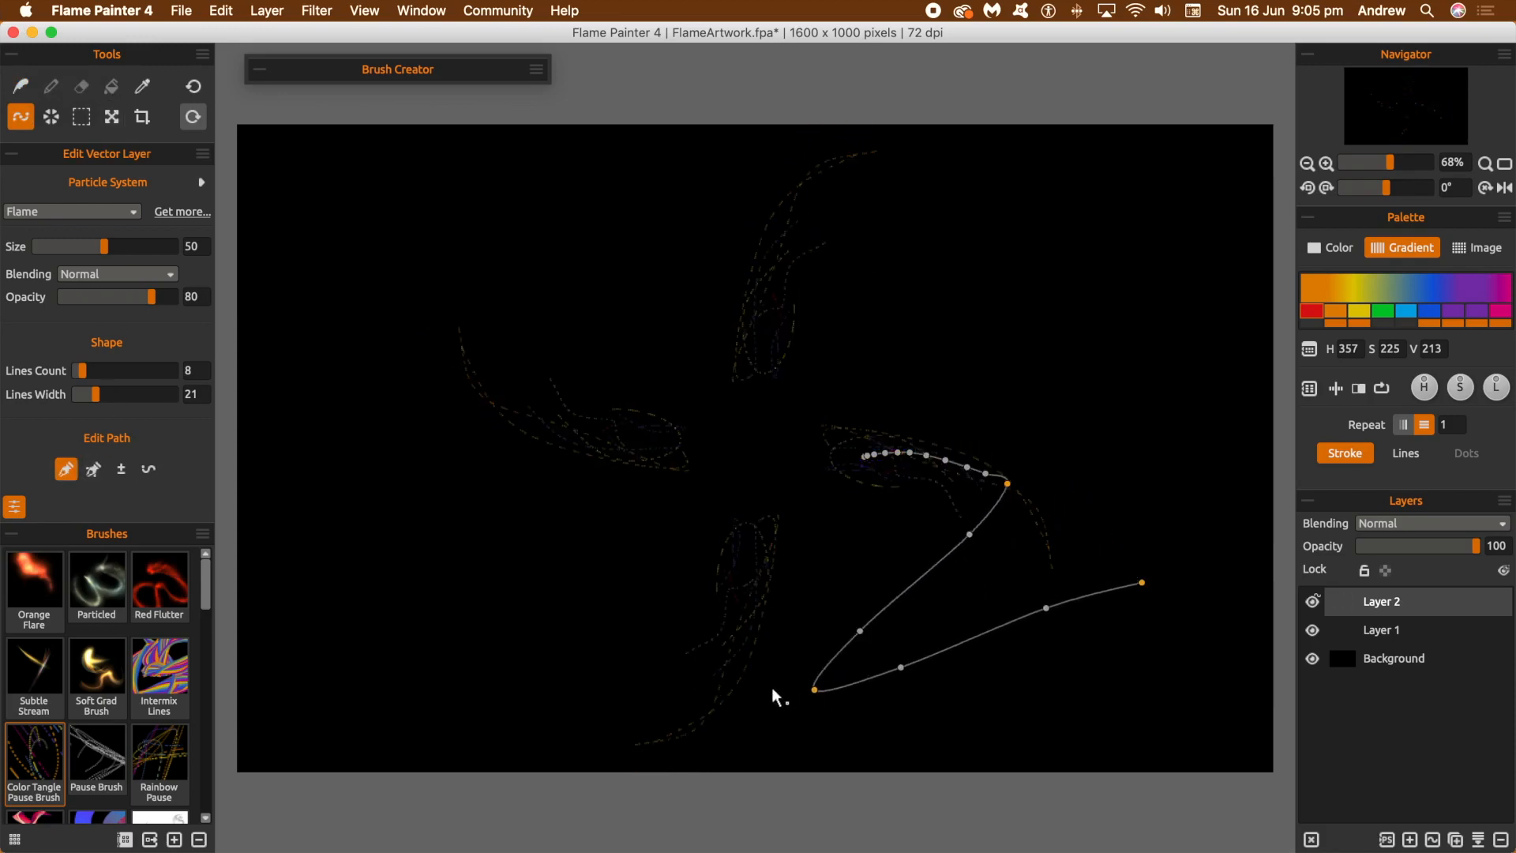
left_click_drag(813, 689, 1166, 237)
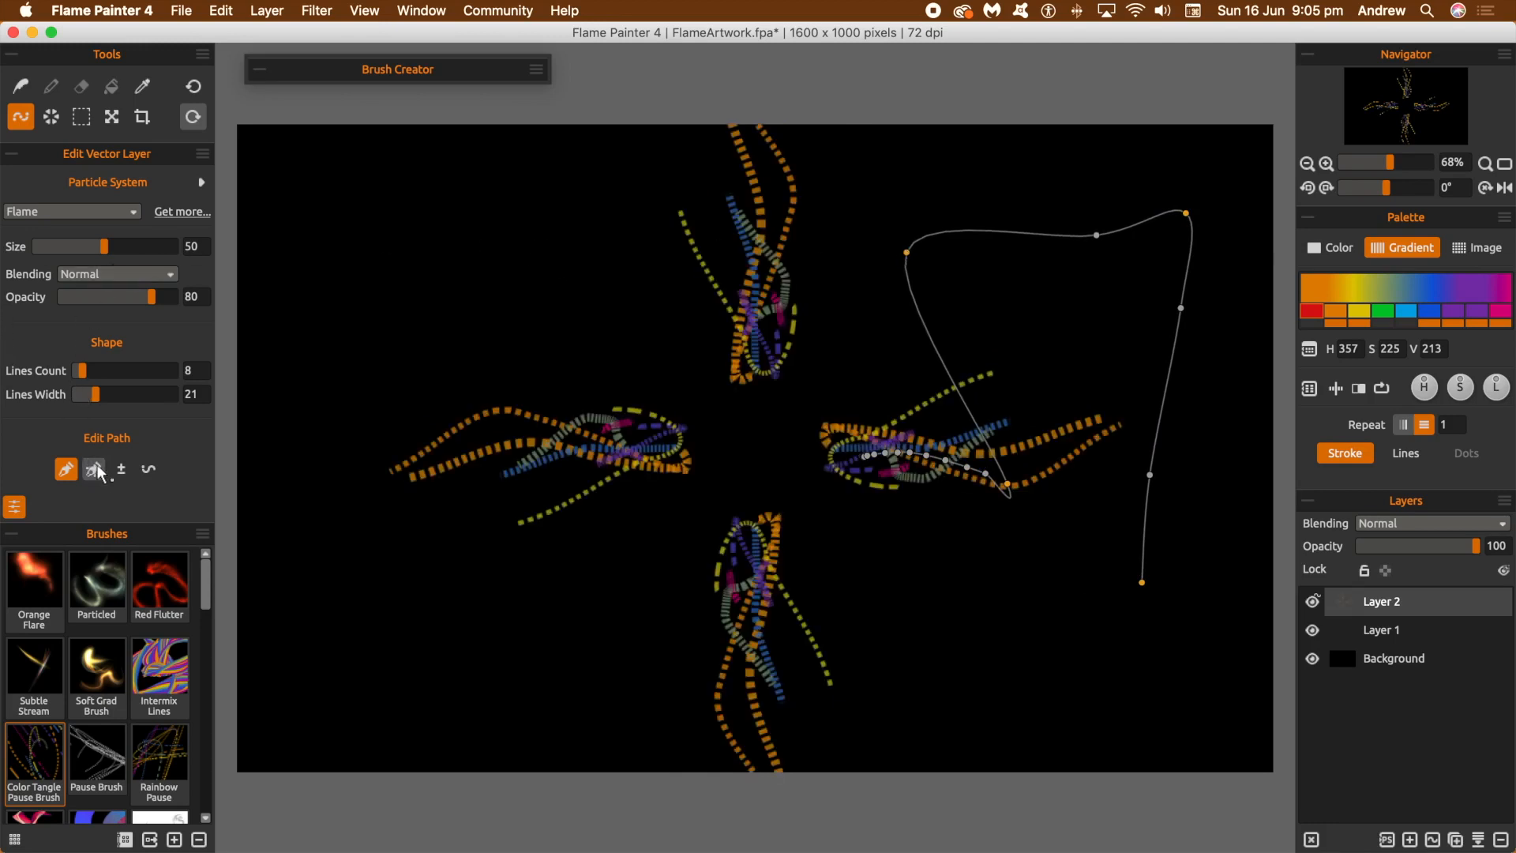
left_click(120, 469)
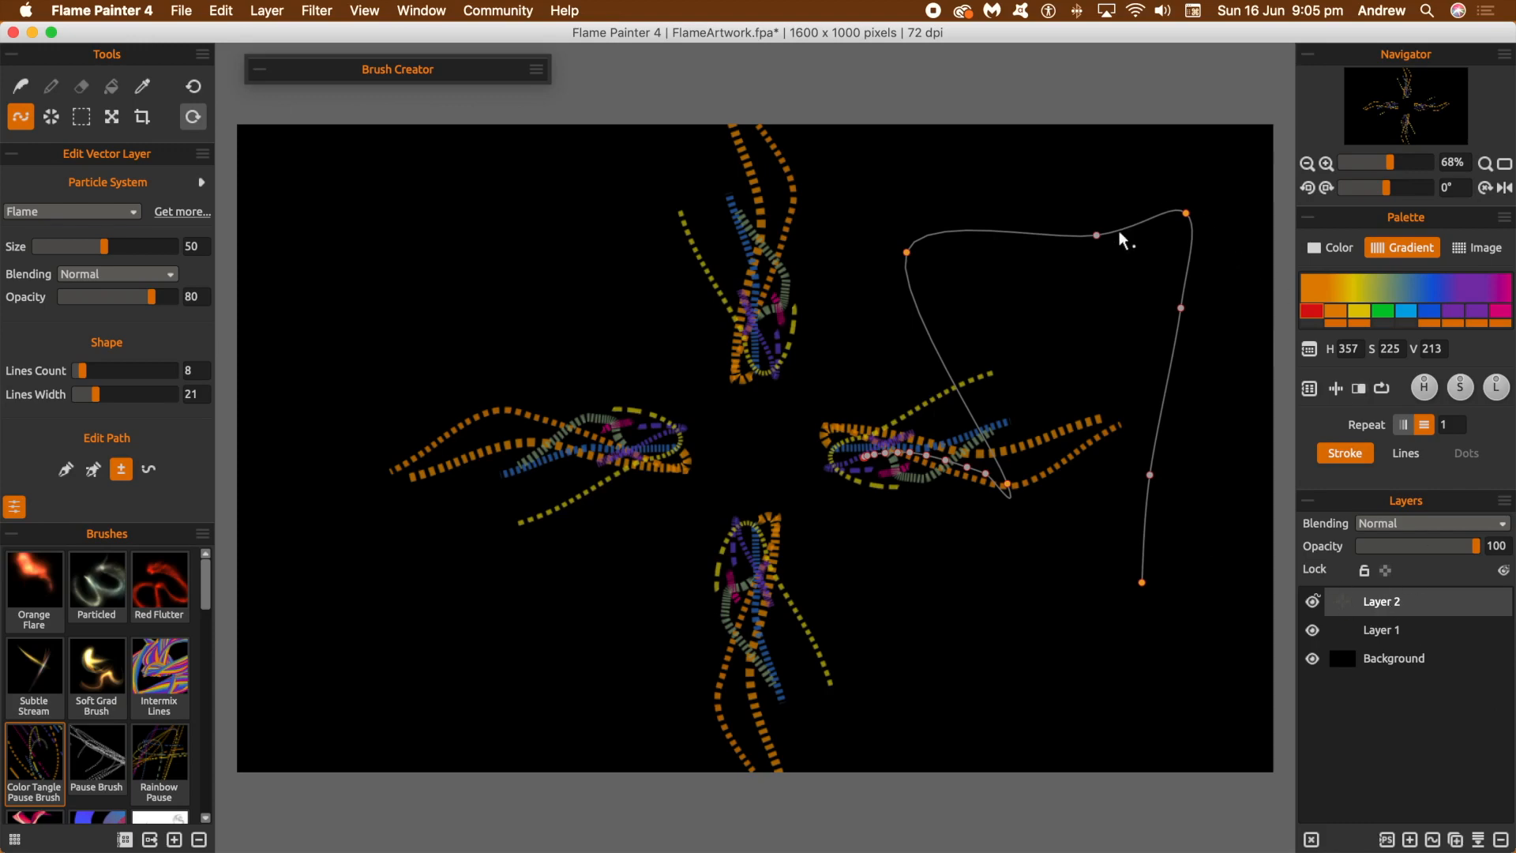
left_click_drag(1096, 236, 1185, 214)
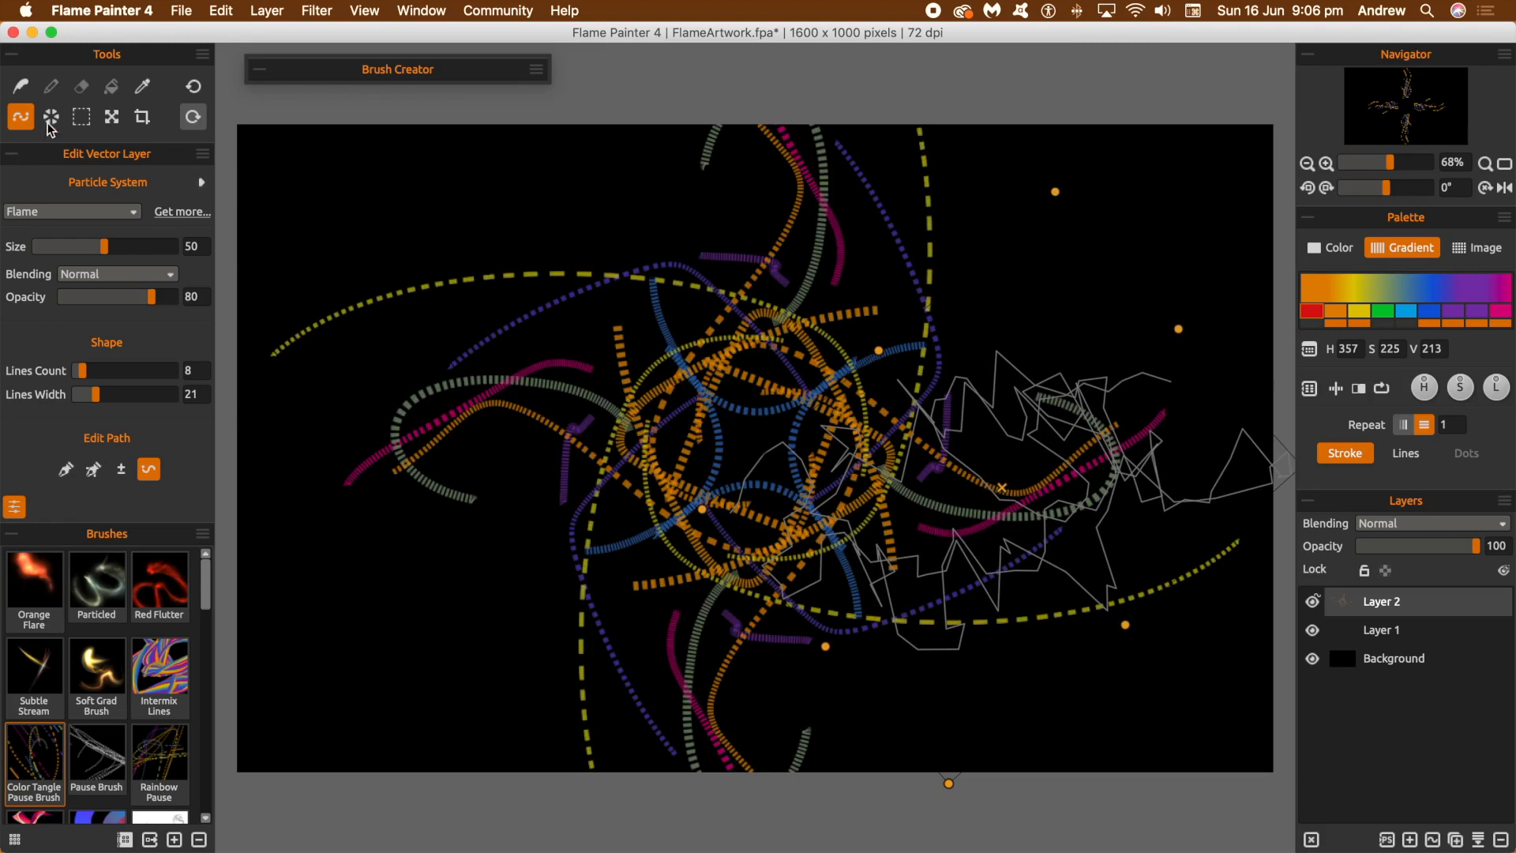
Try Rotational 7, 8, Mirror and 2, then settle on three-fold rotational symmetry without mirroring
left_click(51, 115)
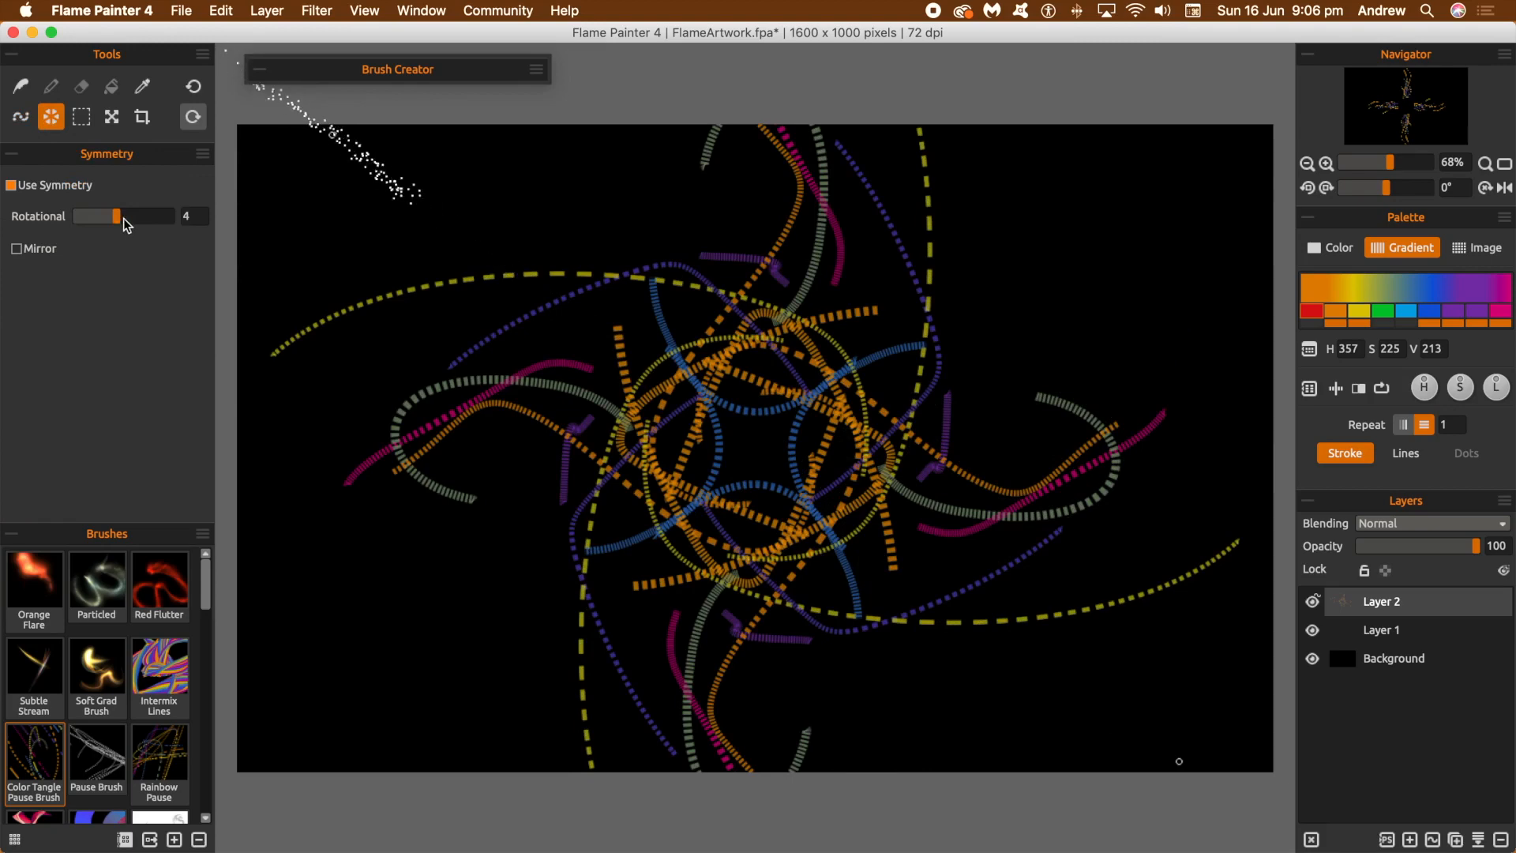
left_click_drag(122, 216, 159, 216)
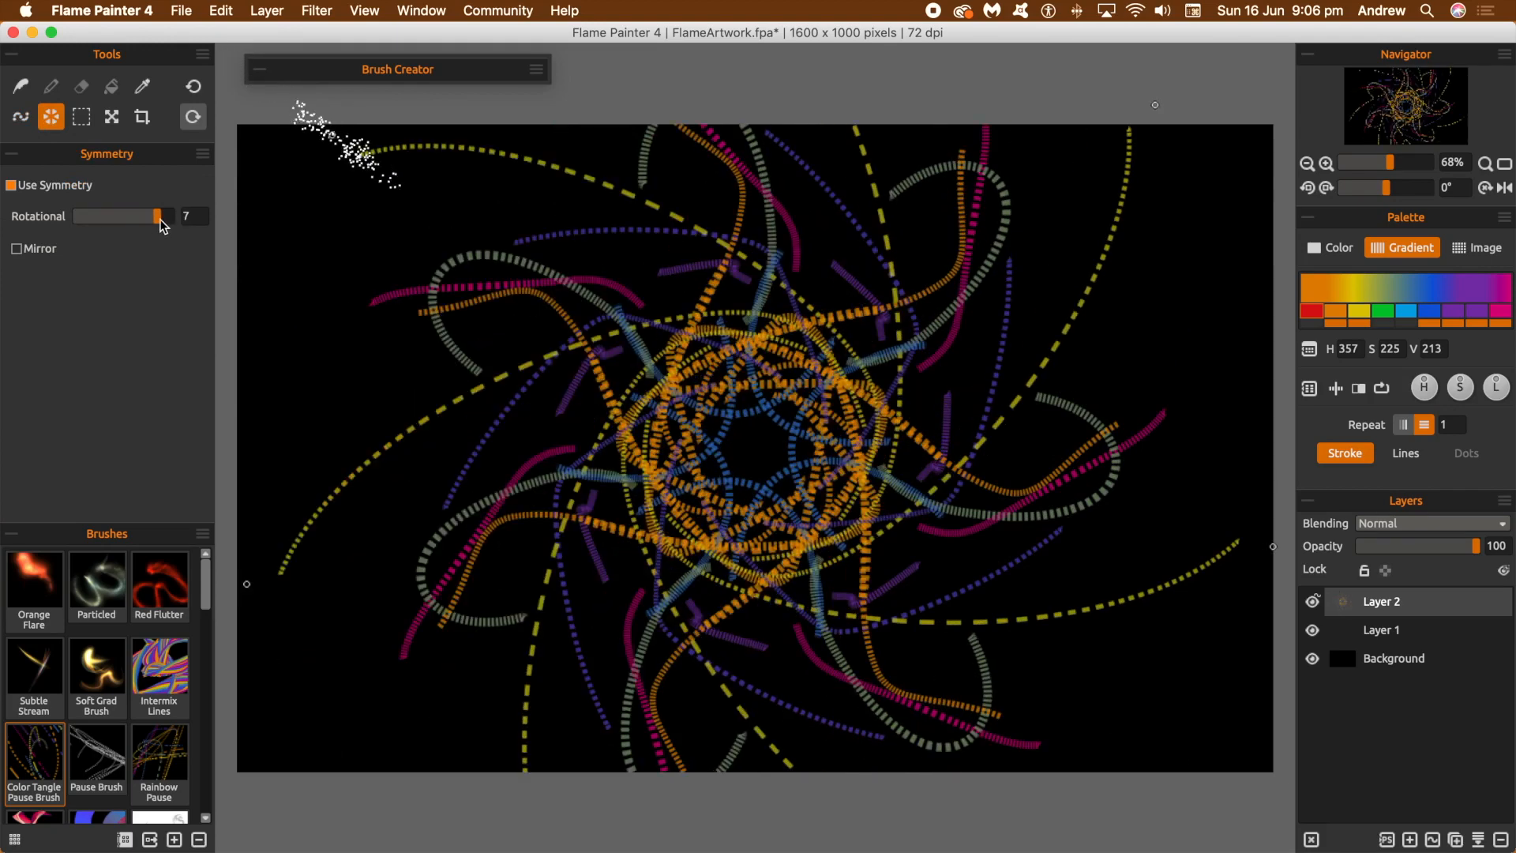
left_click_drag(160, 217, 169, 217)
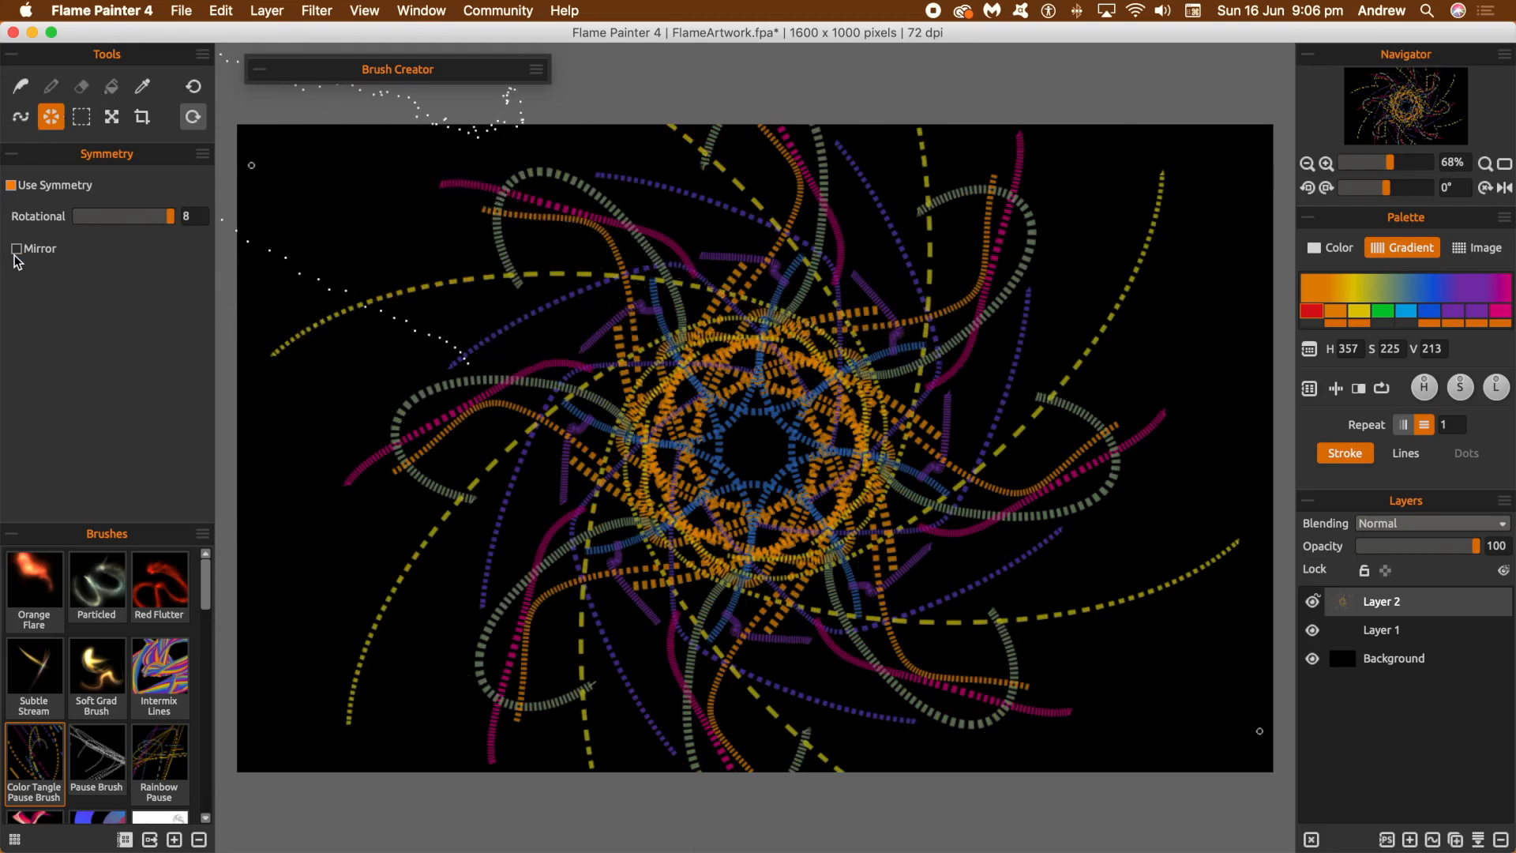
left_click(16, 248)
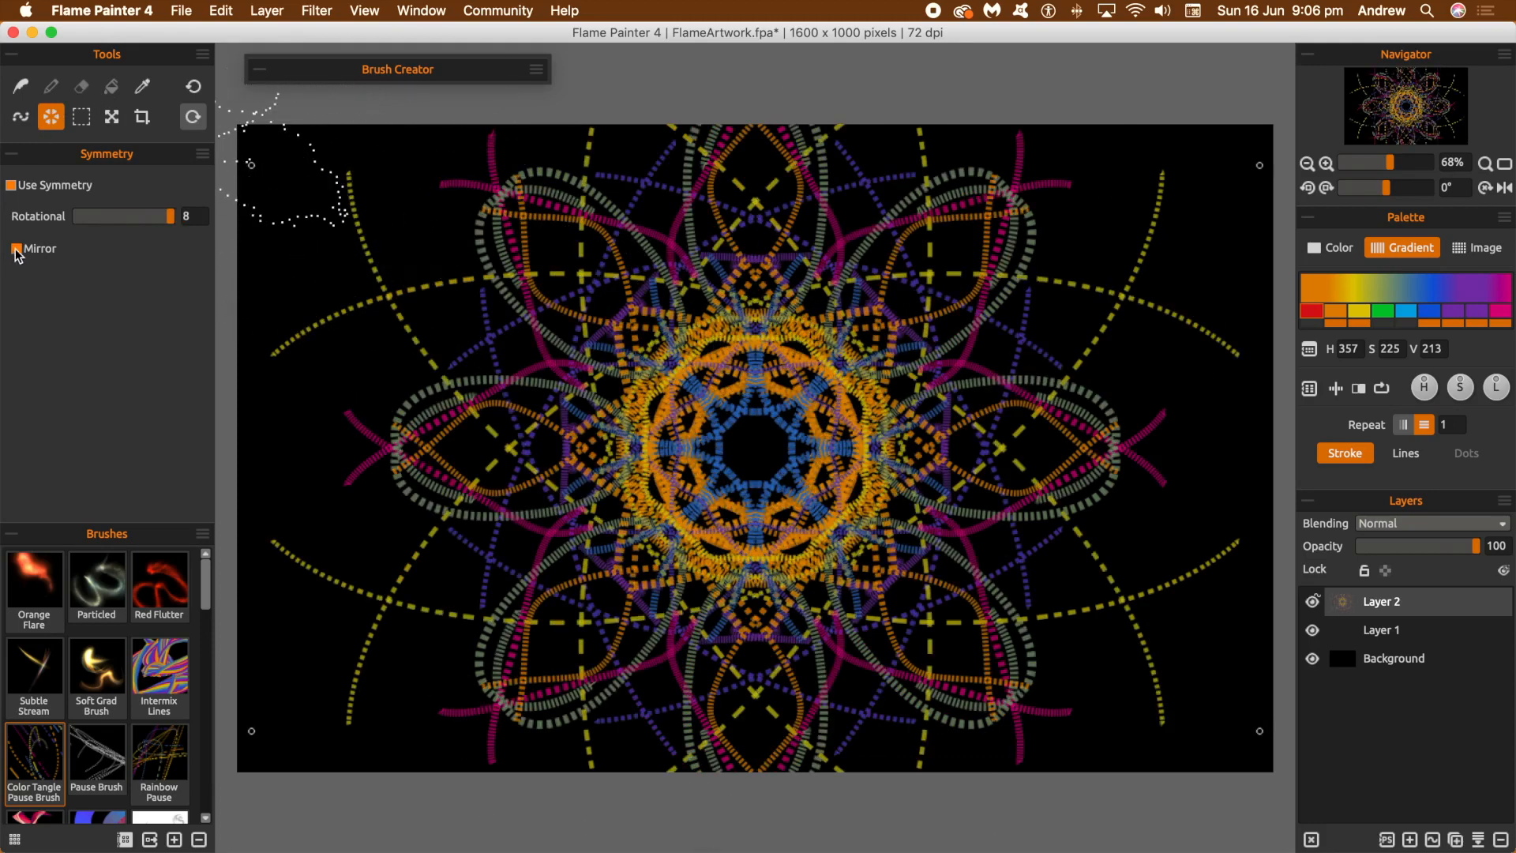
left_click_drag(178, 216, 104, 217)
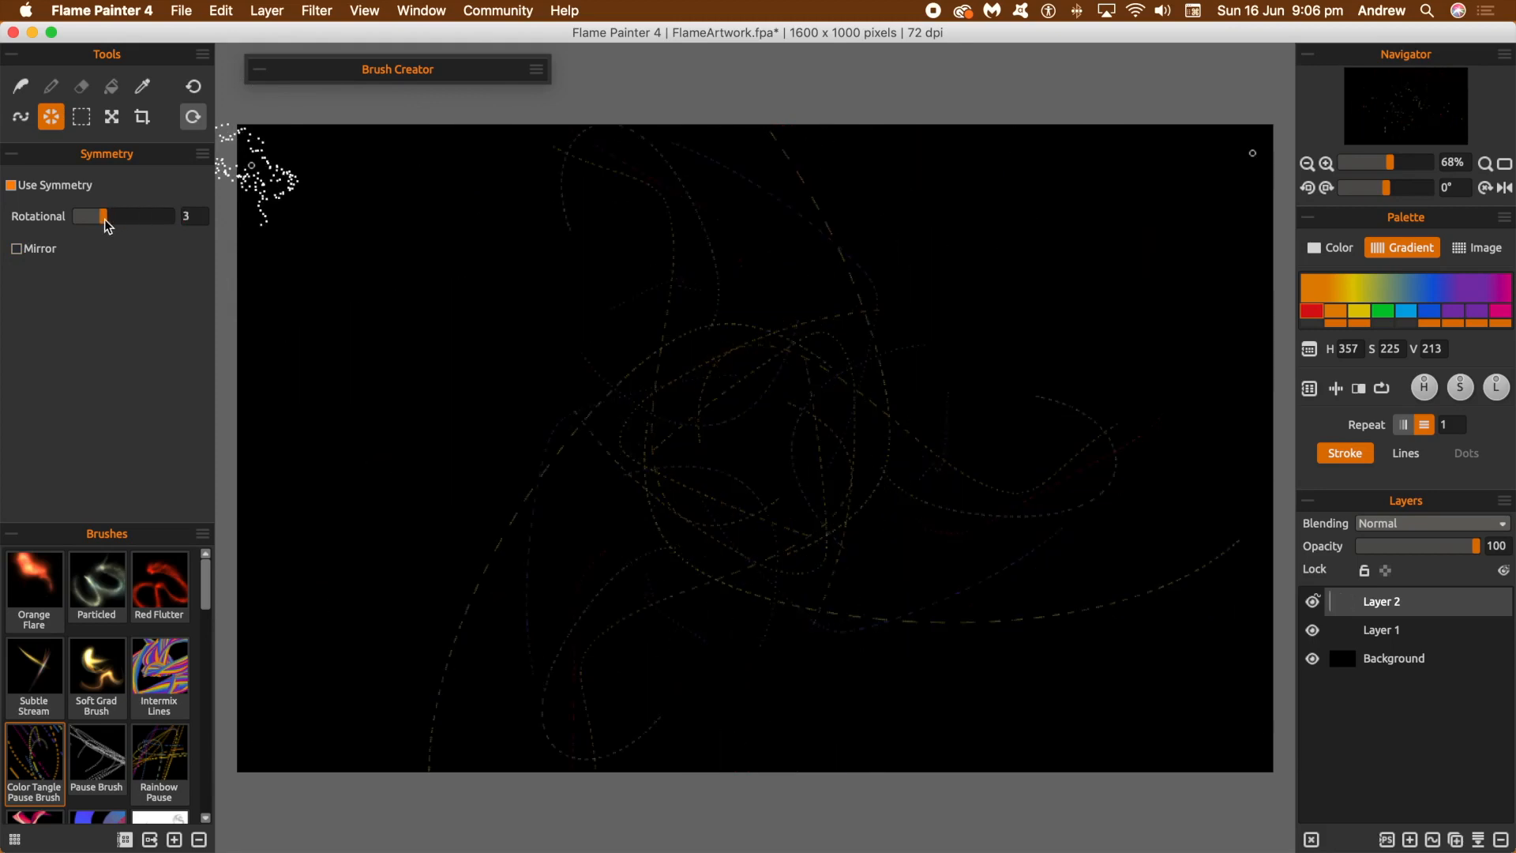
left_click_drag(104, 216, 88, 217)
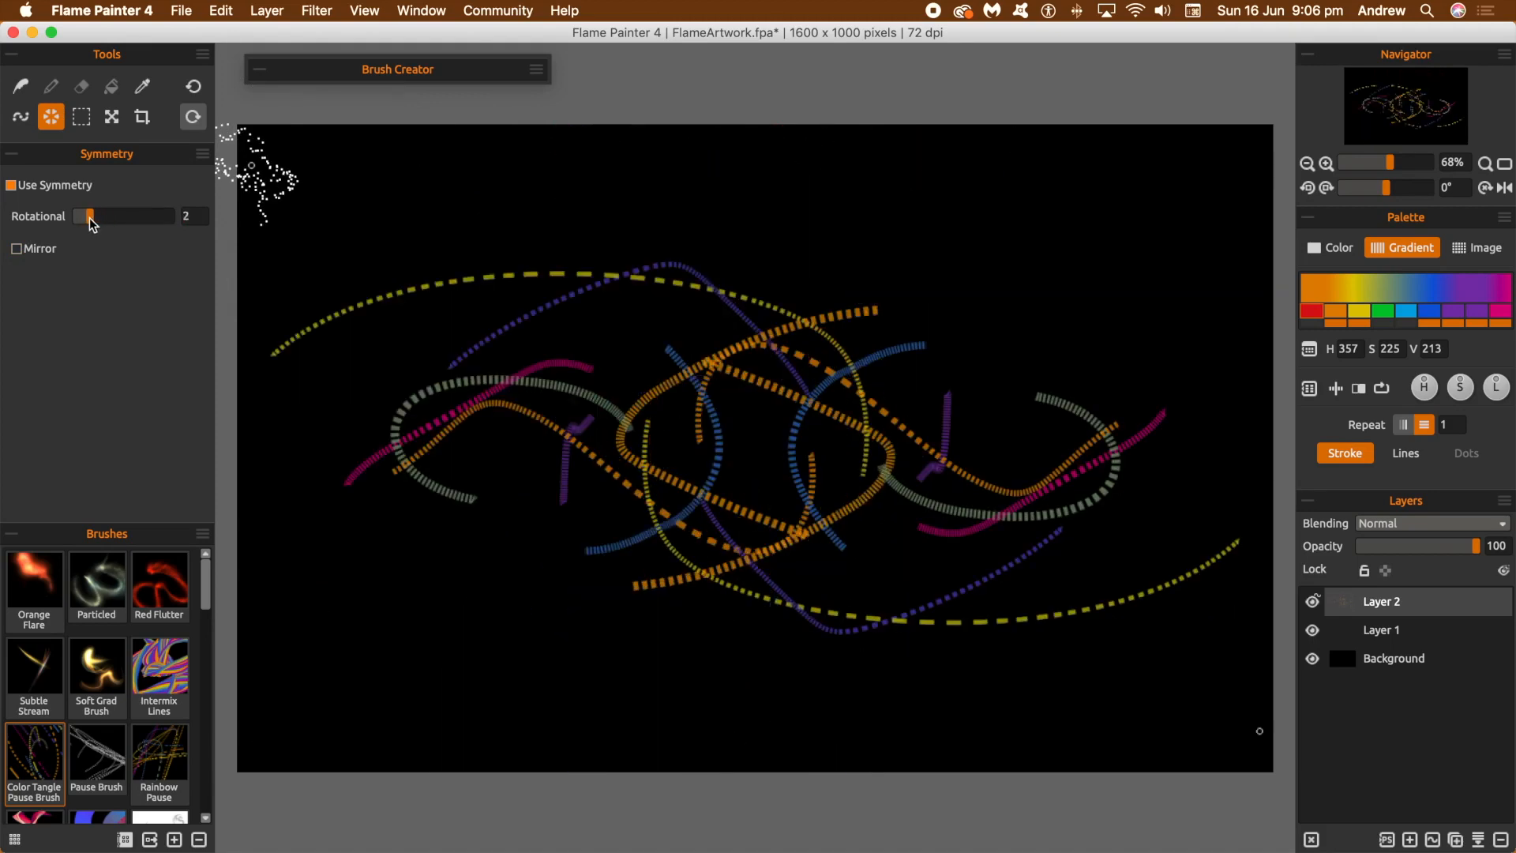
left_click_drag(90, 217, 104, 216)
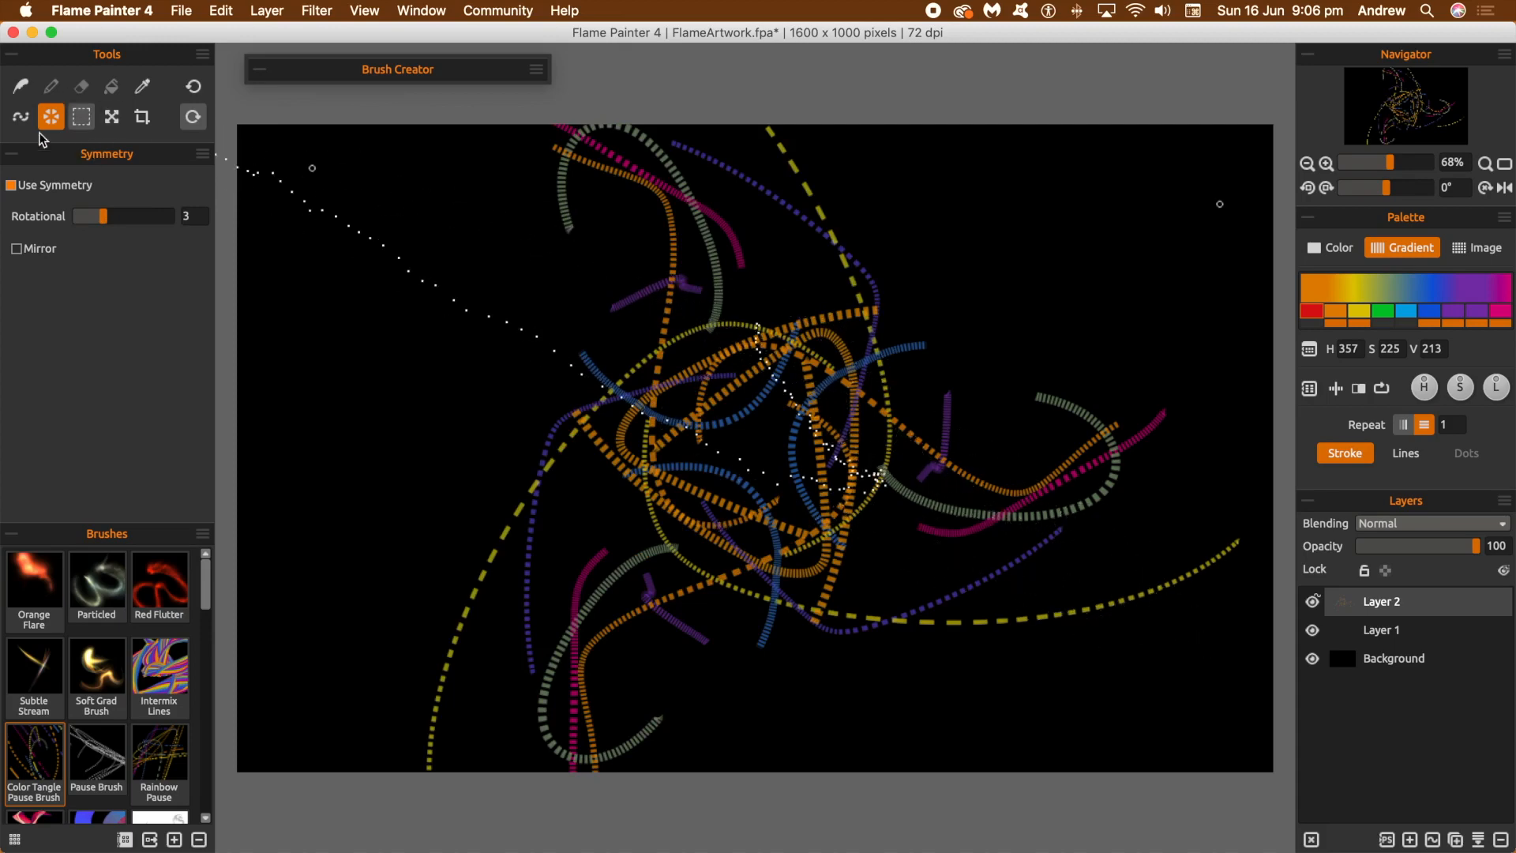
In Edit Vector Layer, adjust the stroke's line count and bring particle Size down to 22
left_click(21, 116)
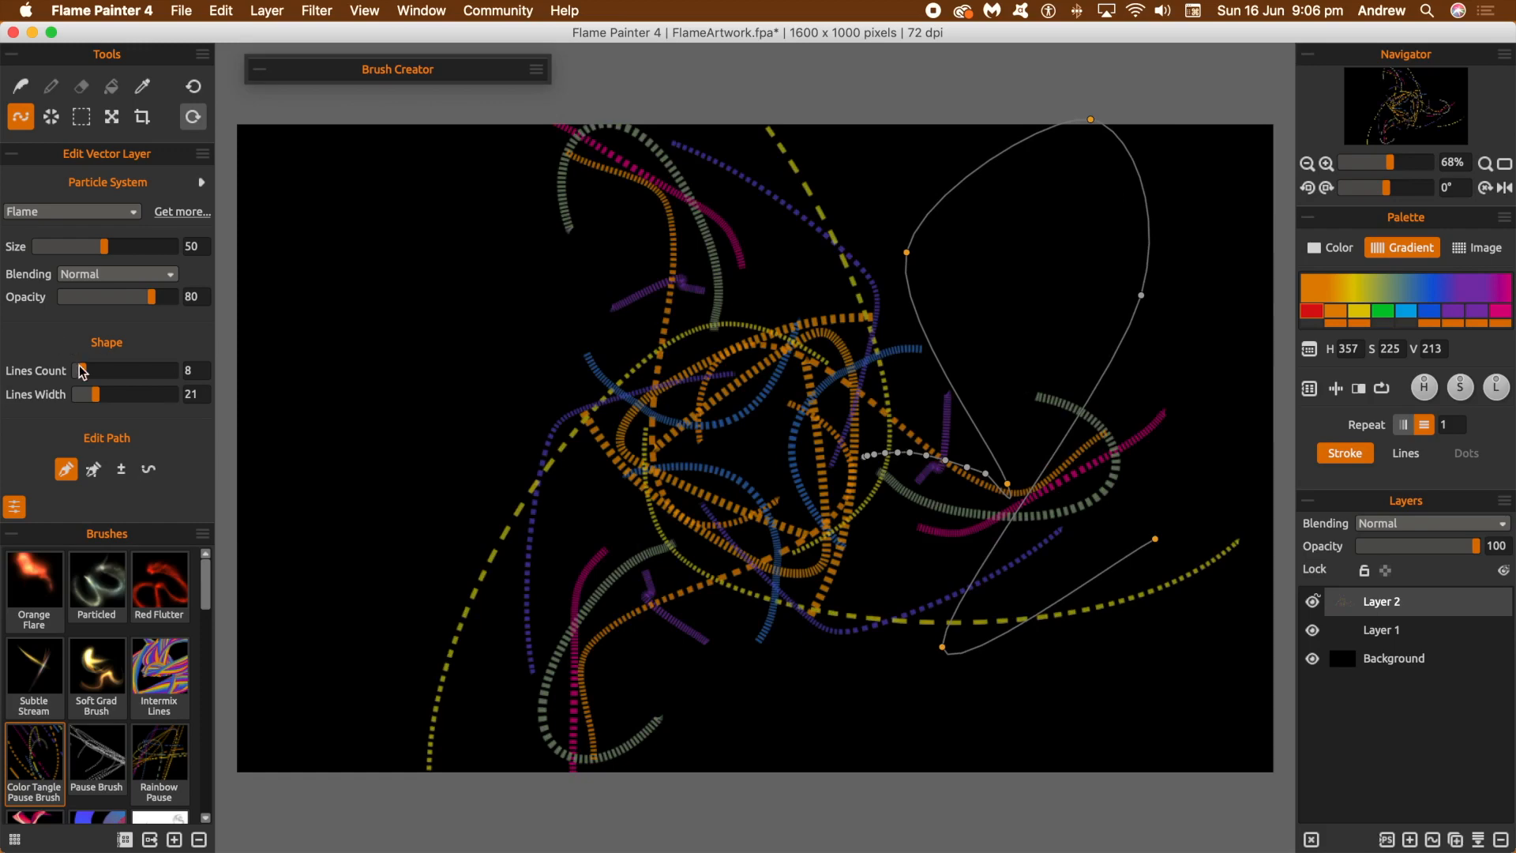
left_click_drag(82, 370, 101, 369)
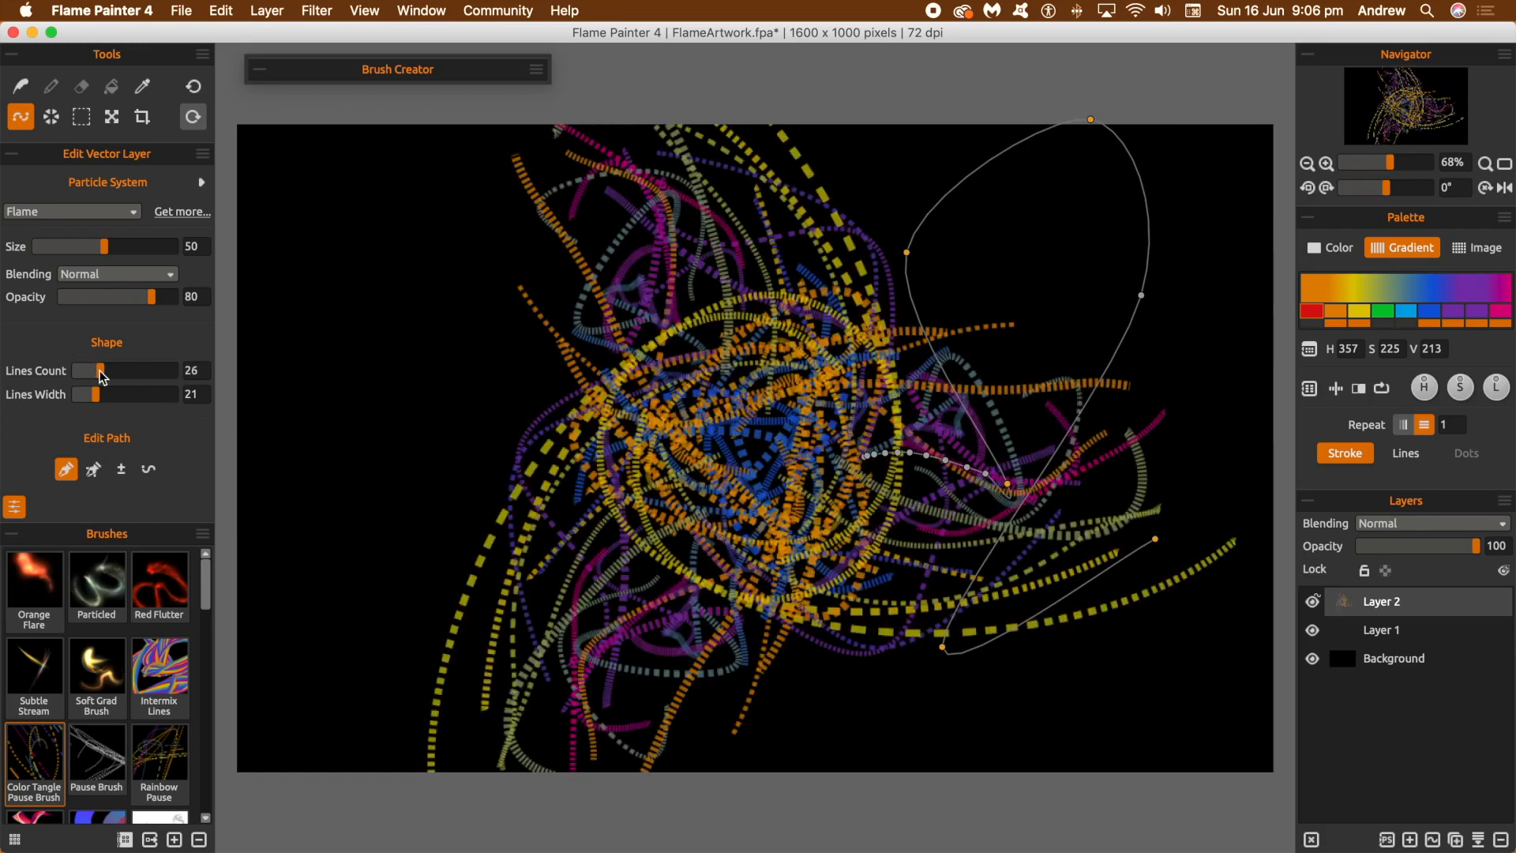
left_click_drag(102, 370, 80, 370)
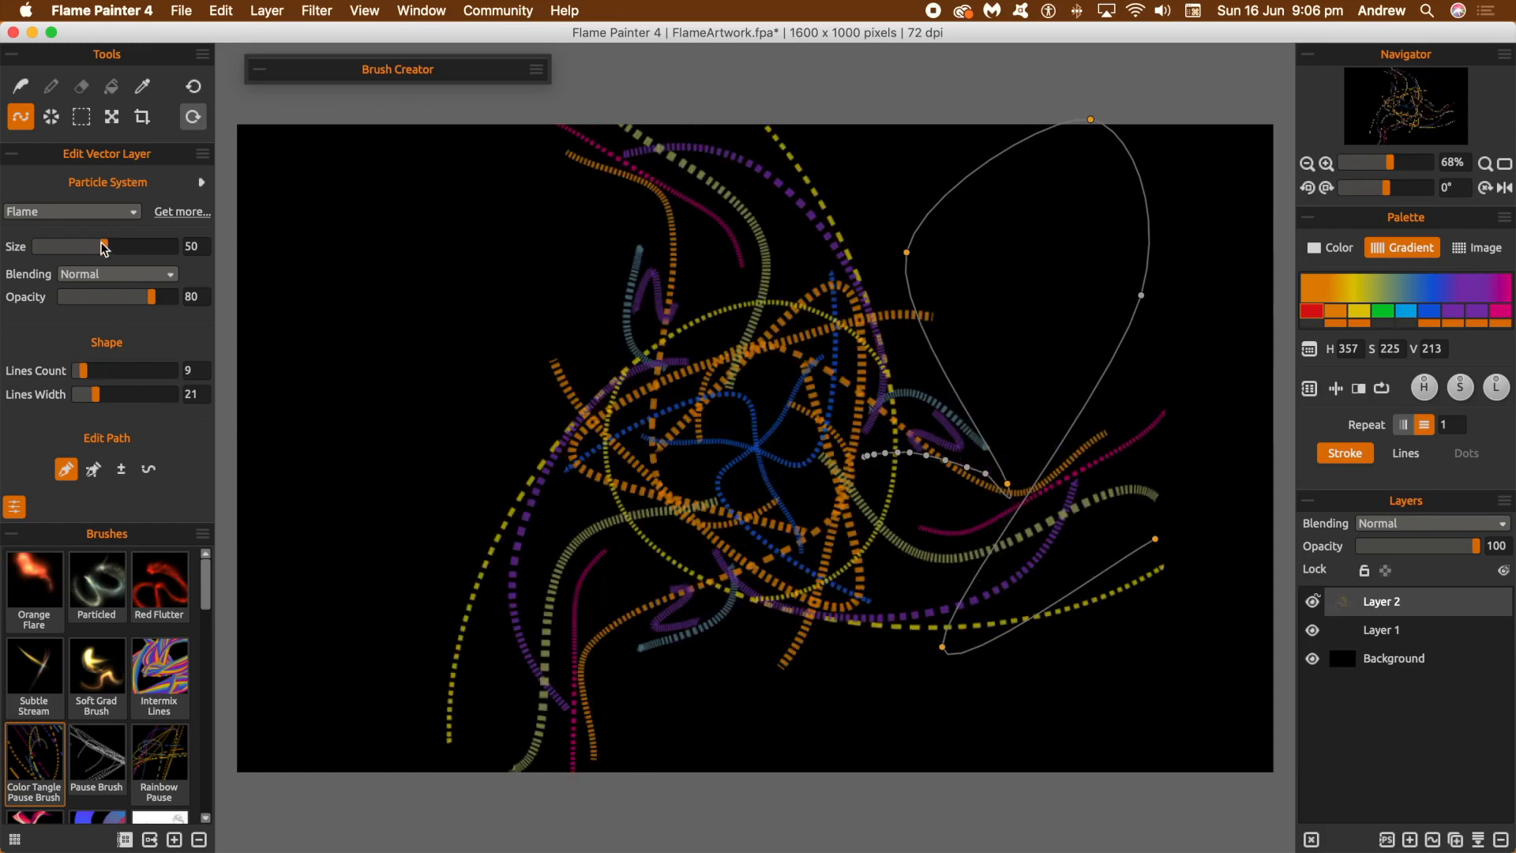
left_click_drag(104, 246, 60, 246)
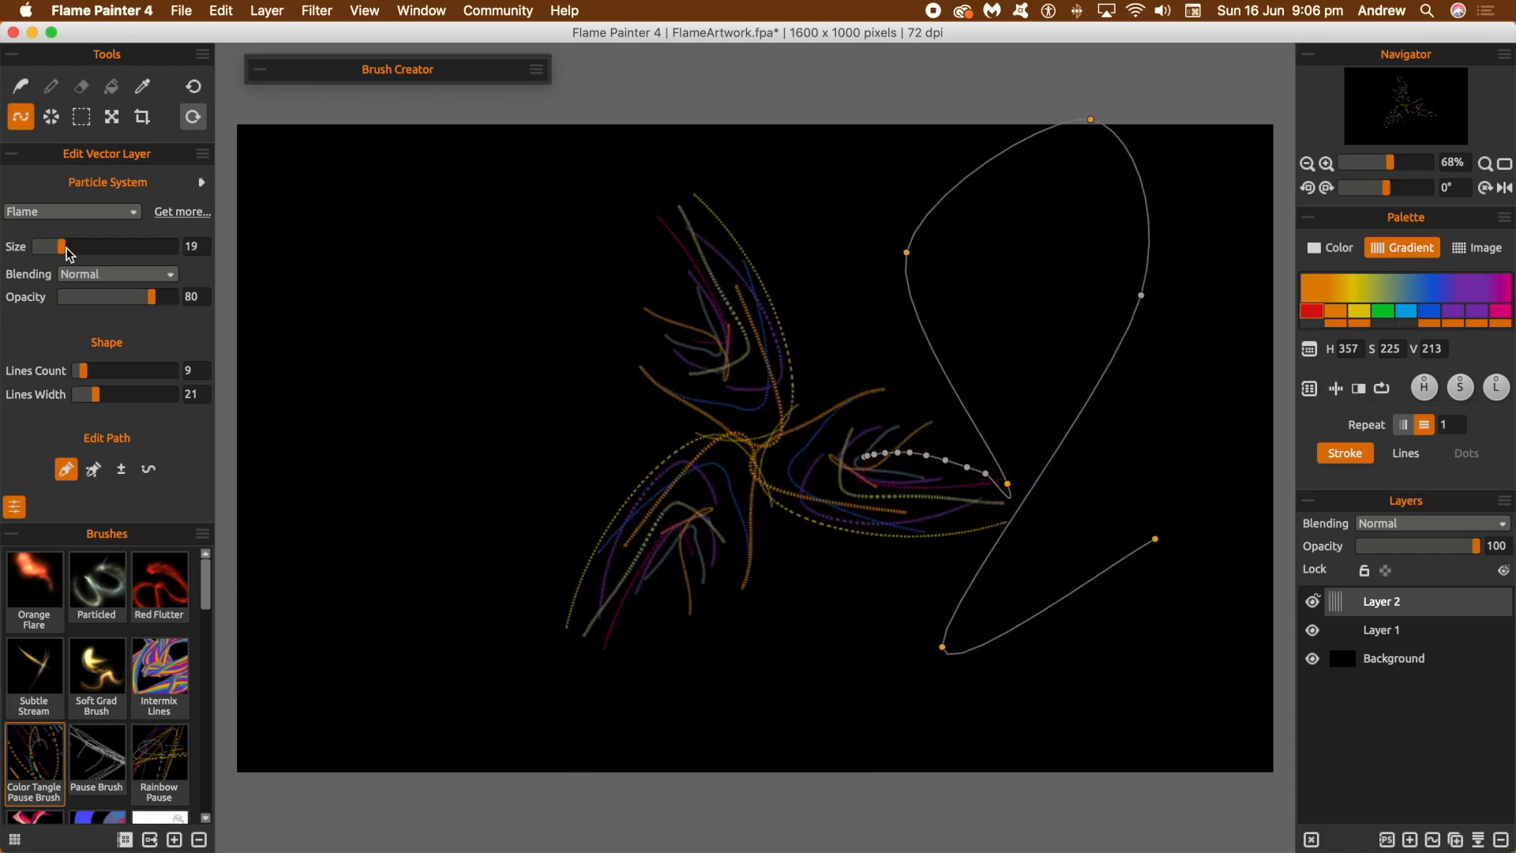
left_click_drag(57, 246, 67, 246)
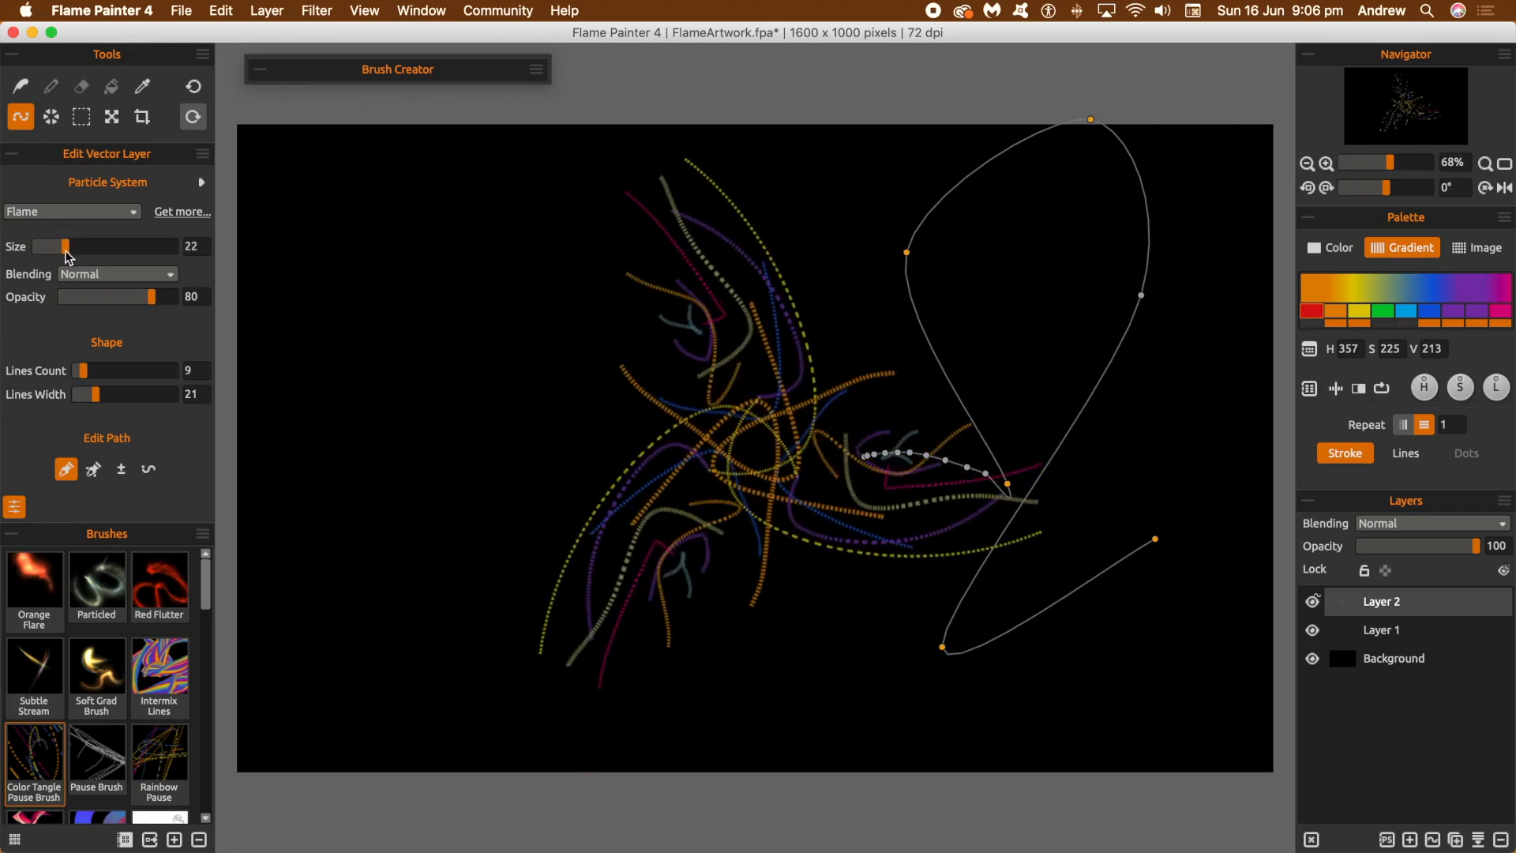
Set the stroke Opacity to 64 after trying 30, leaving blending at Normal
left_click_drag(150, 297, 94, 297)
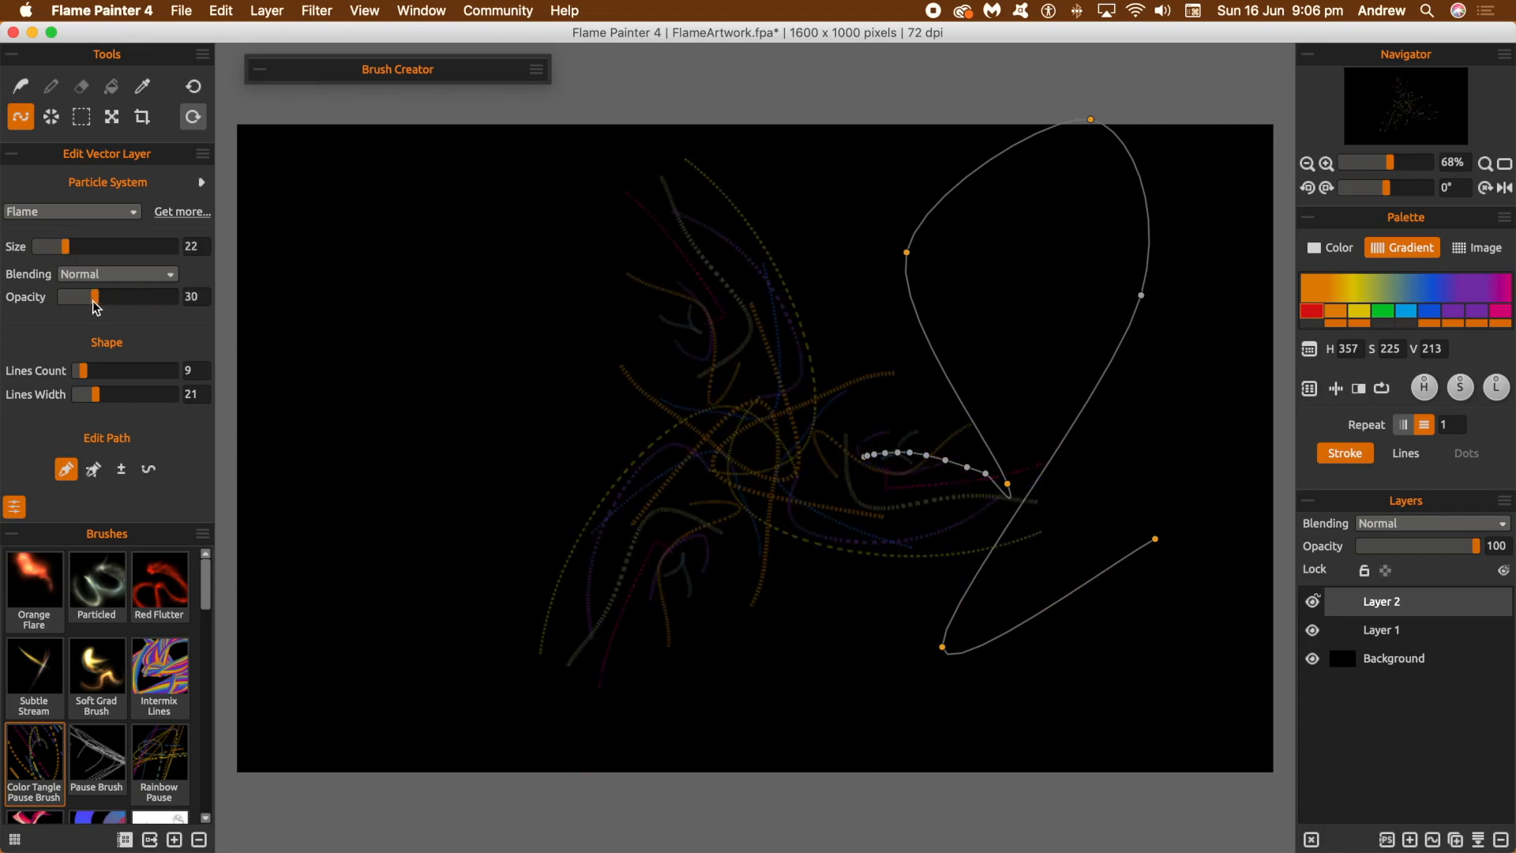
left_click_drag(95, 296, 132, 297)
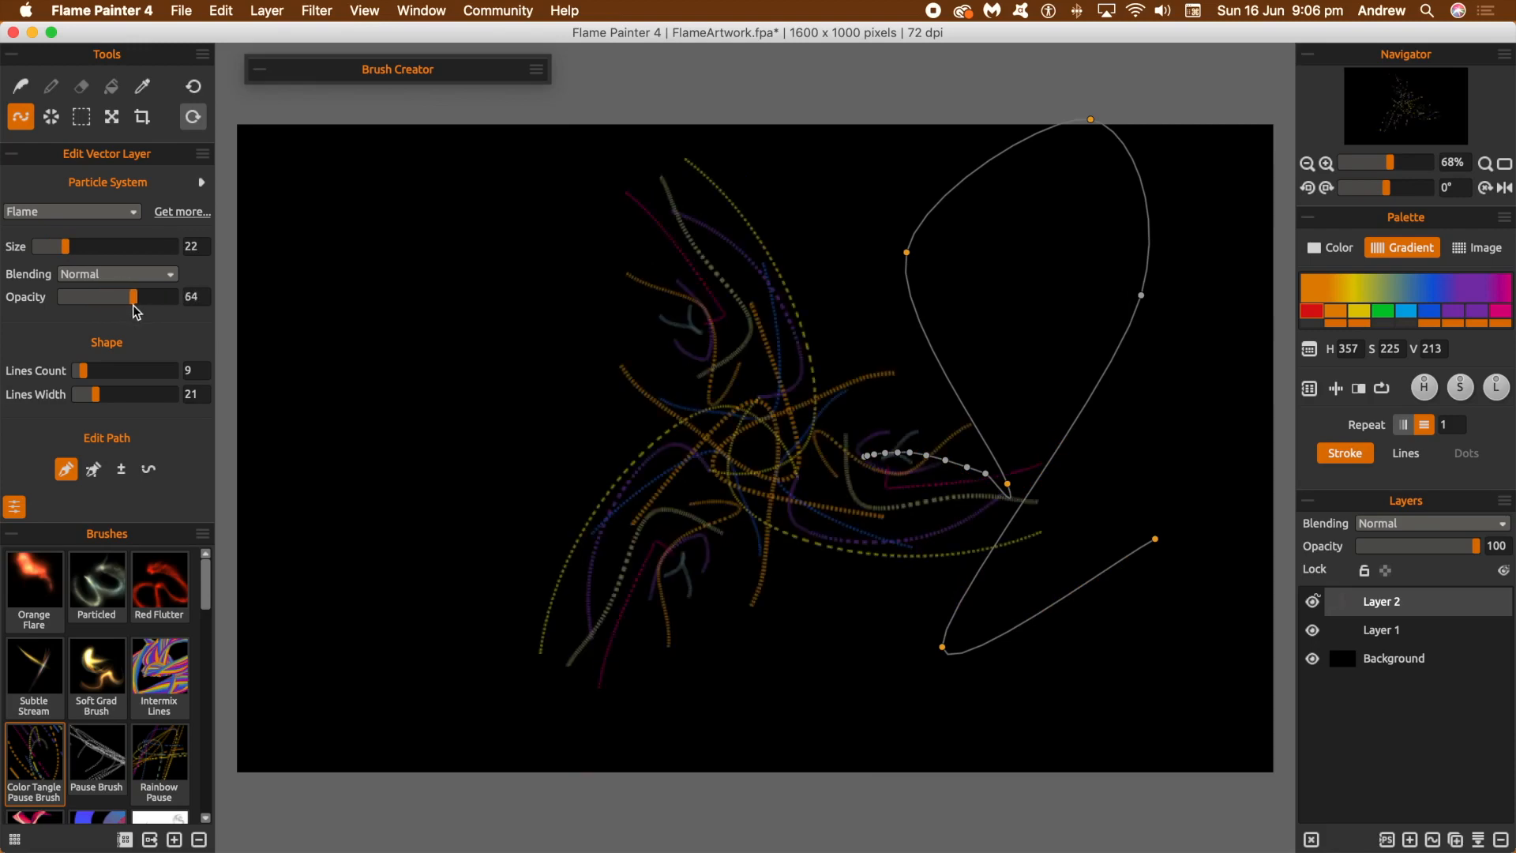
left_click(113, 273)
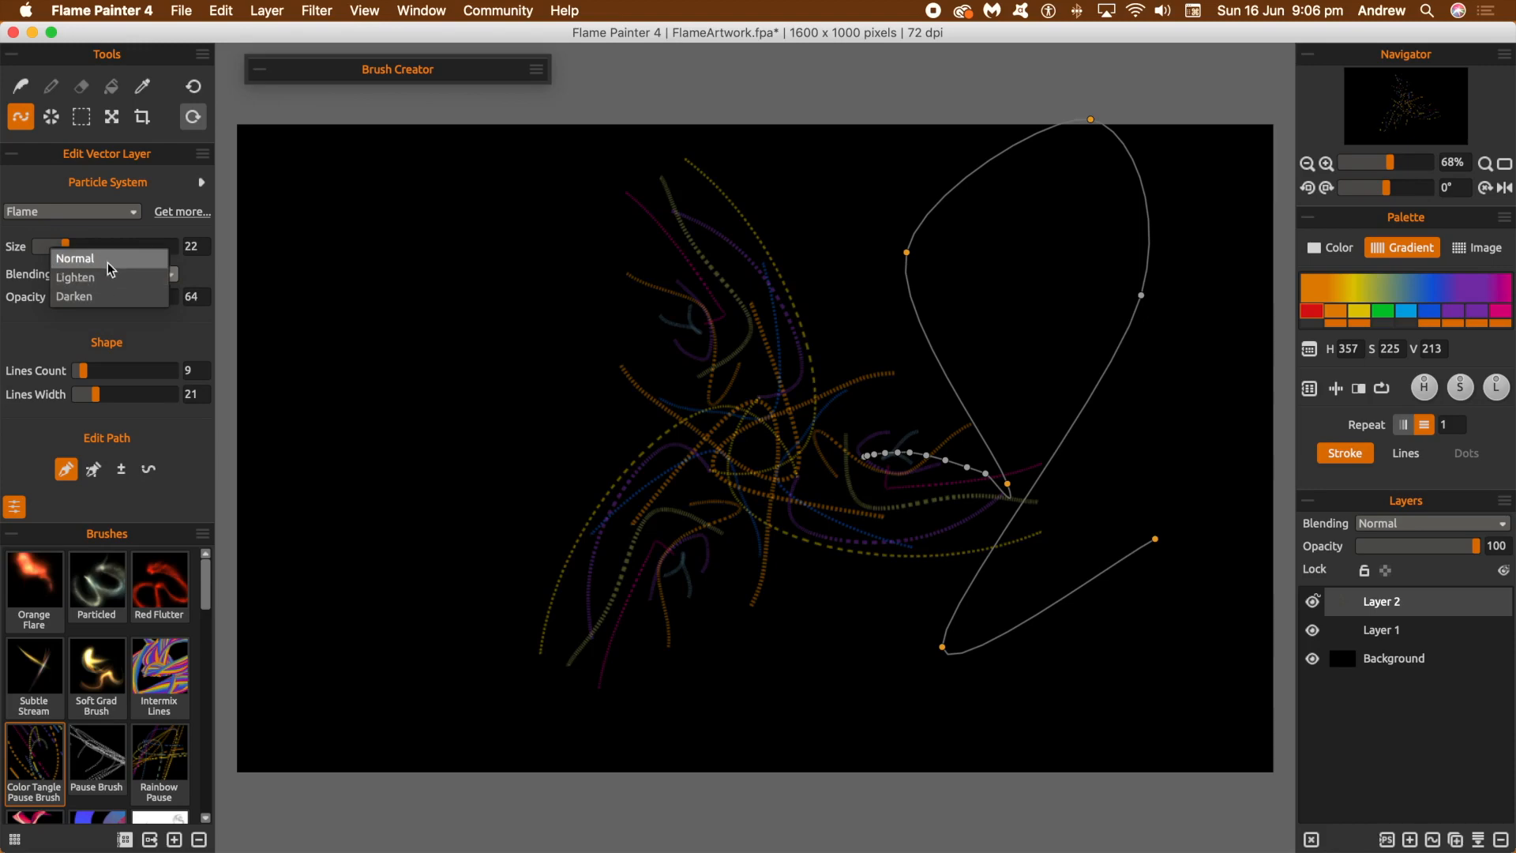
Try red-teal and red-purple-blue presets from the Gradient Library, then switch the Palette to a single Color
left_click(74, 257)
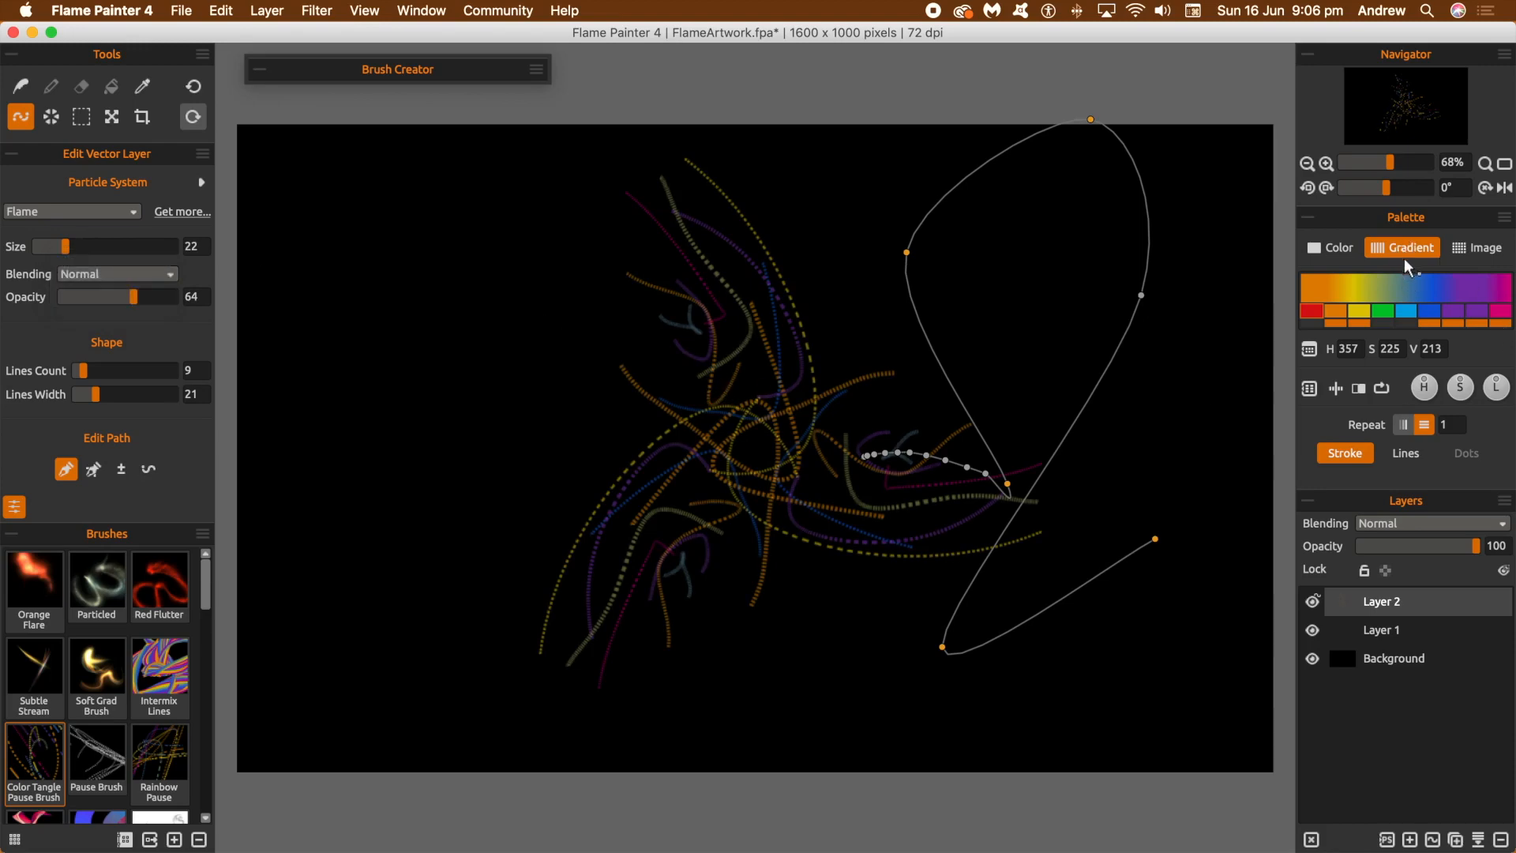
left_click(1308, 389)
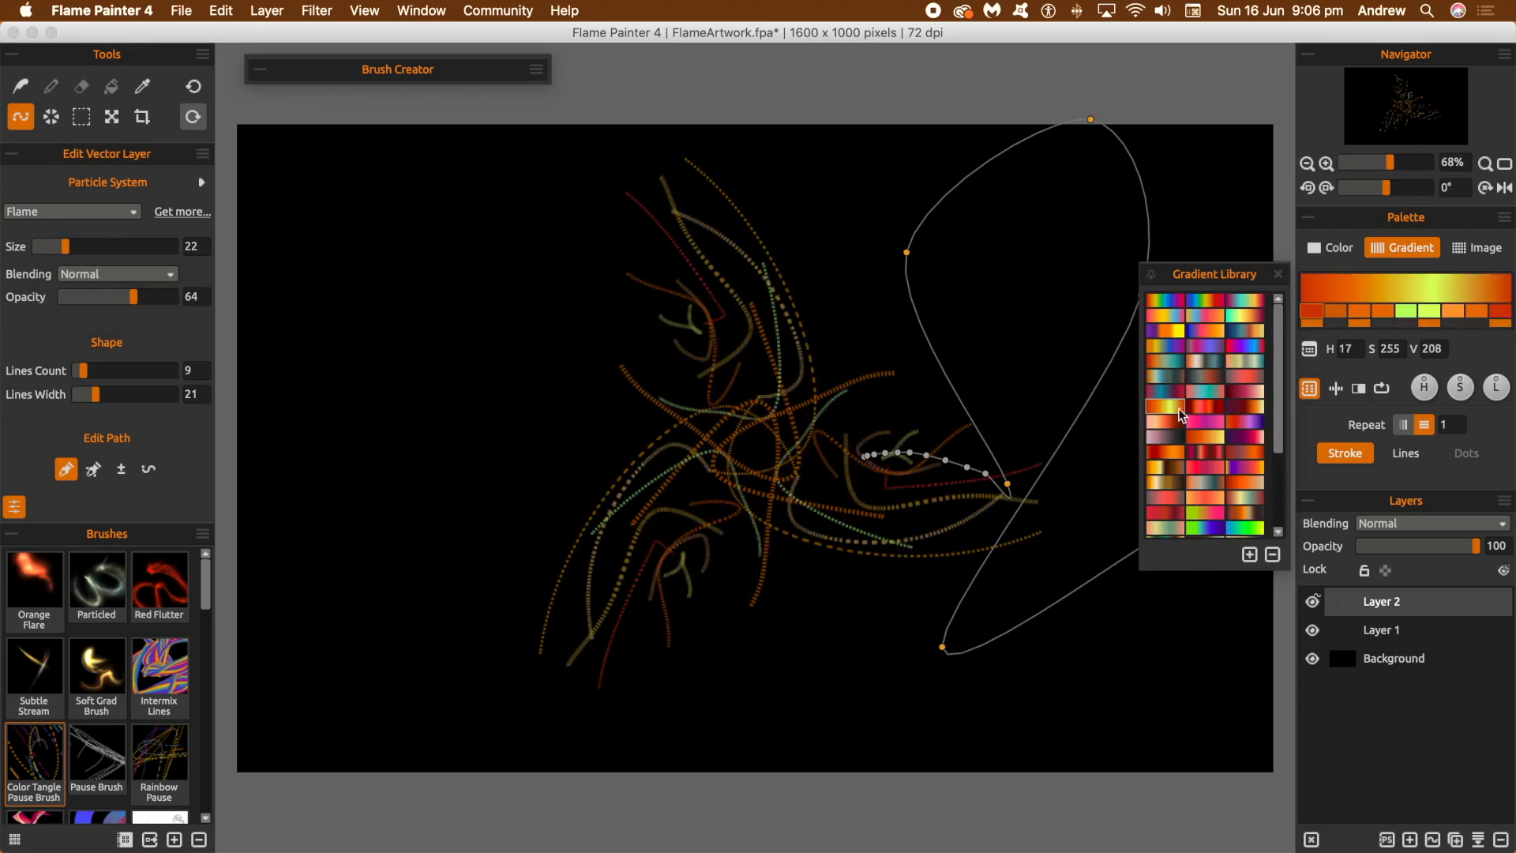
left_click(1165, 406)
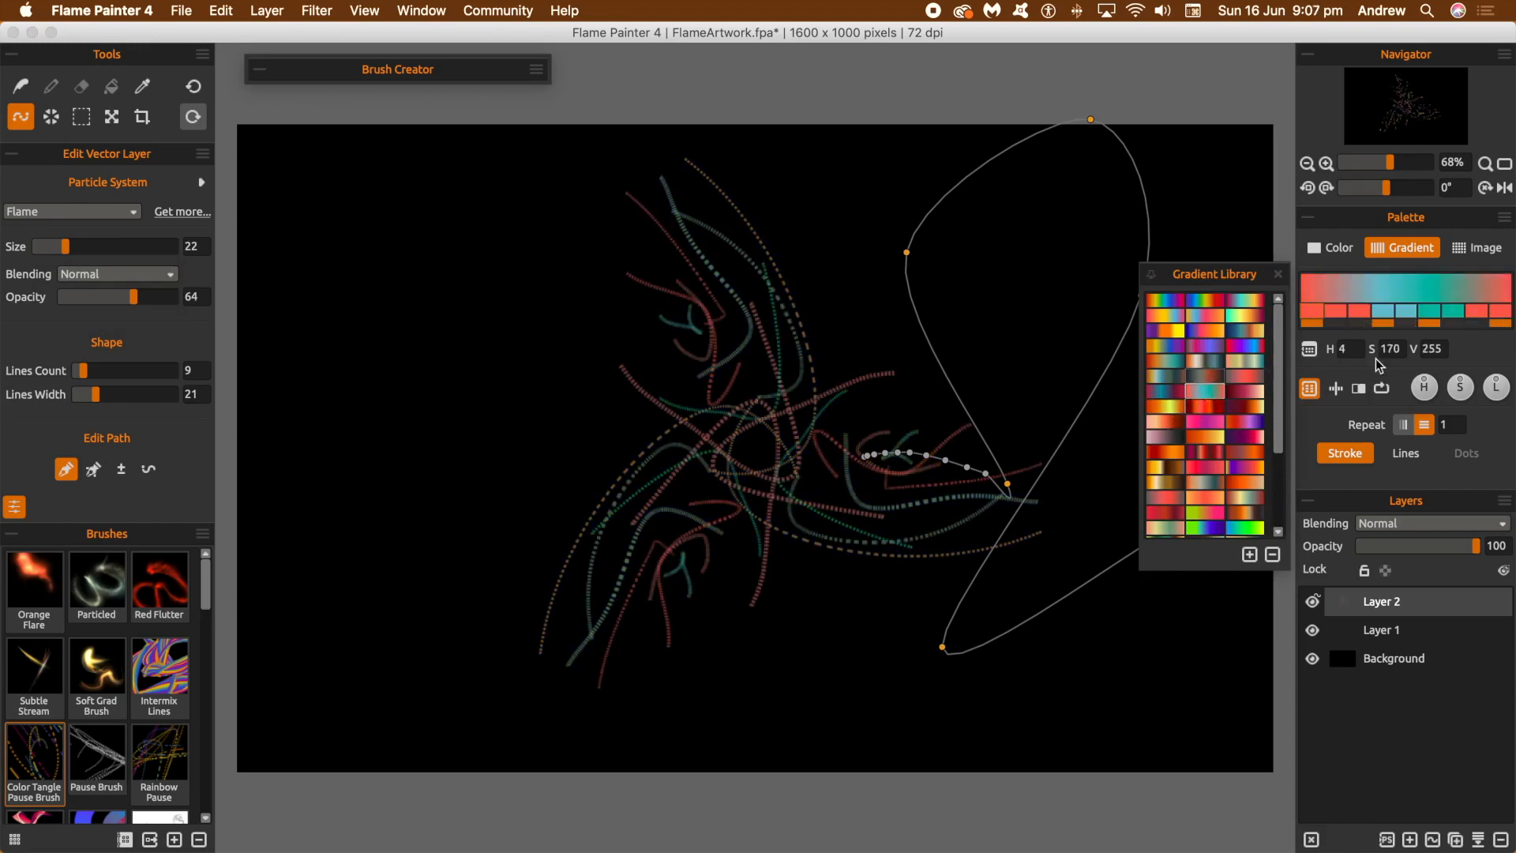
left_click(1243, 381)
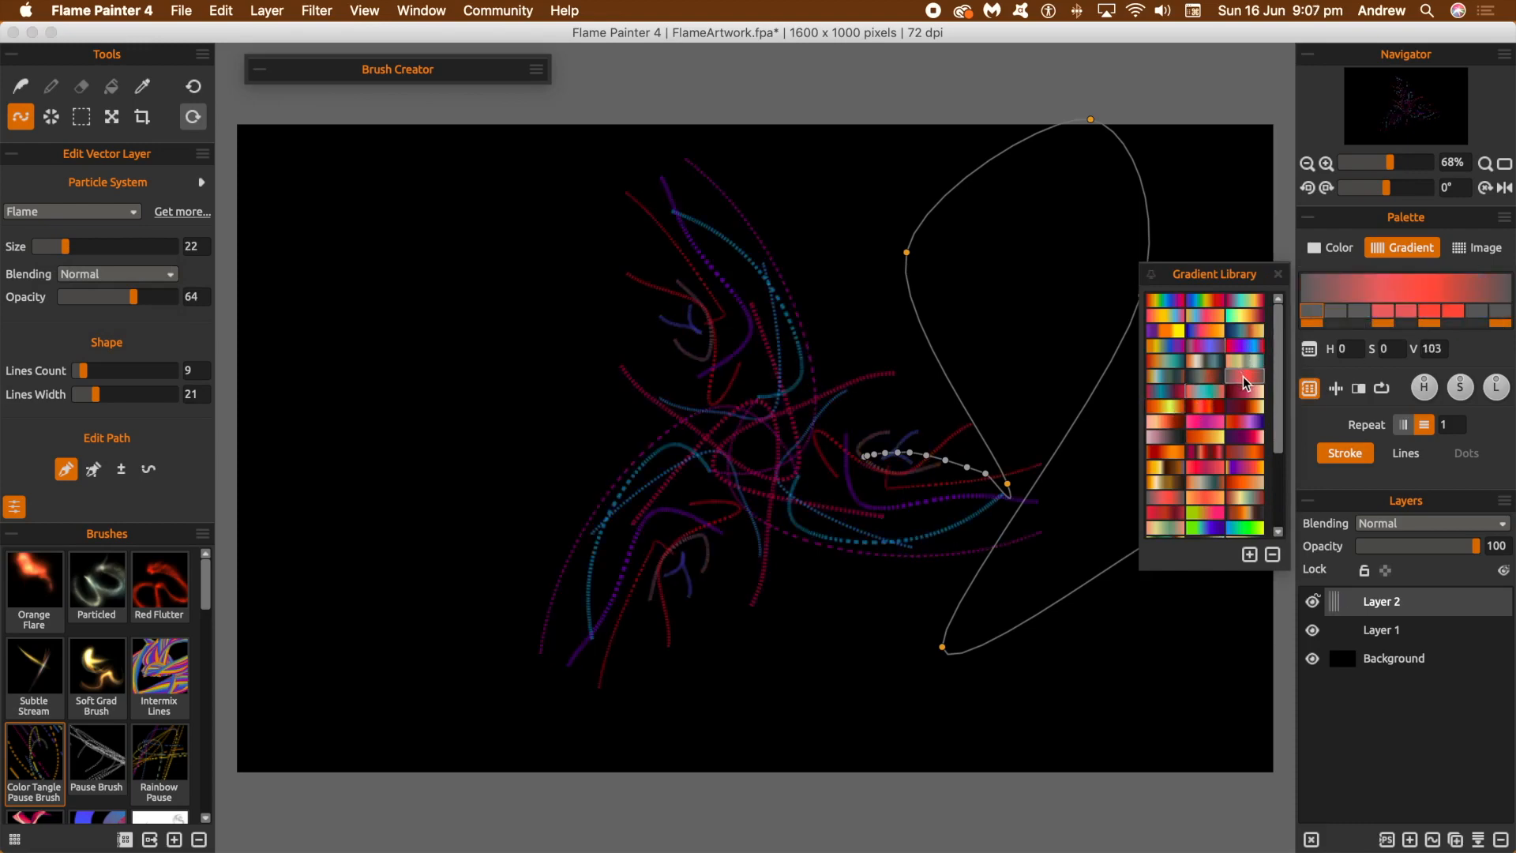
left_click(1338, 248)
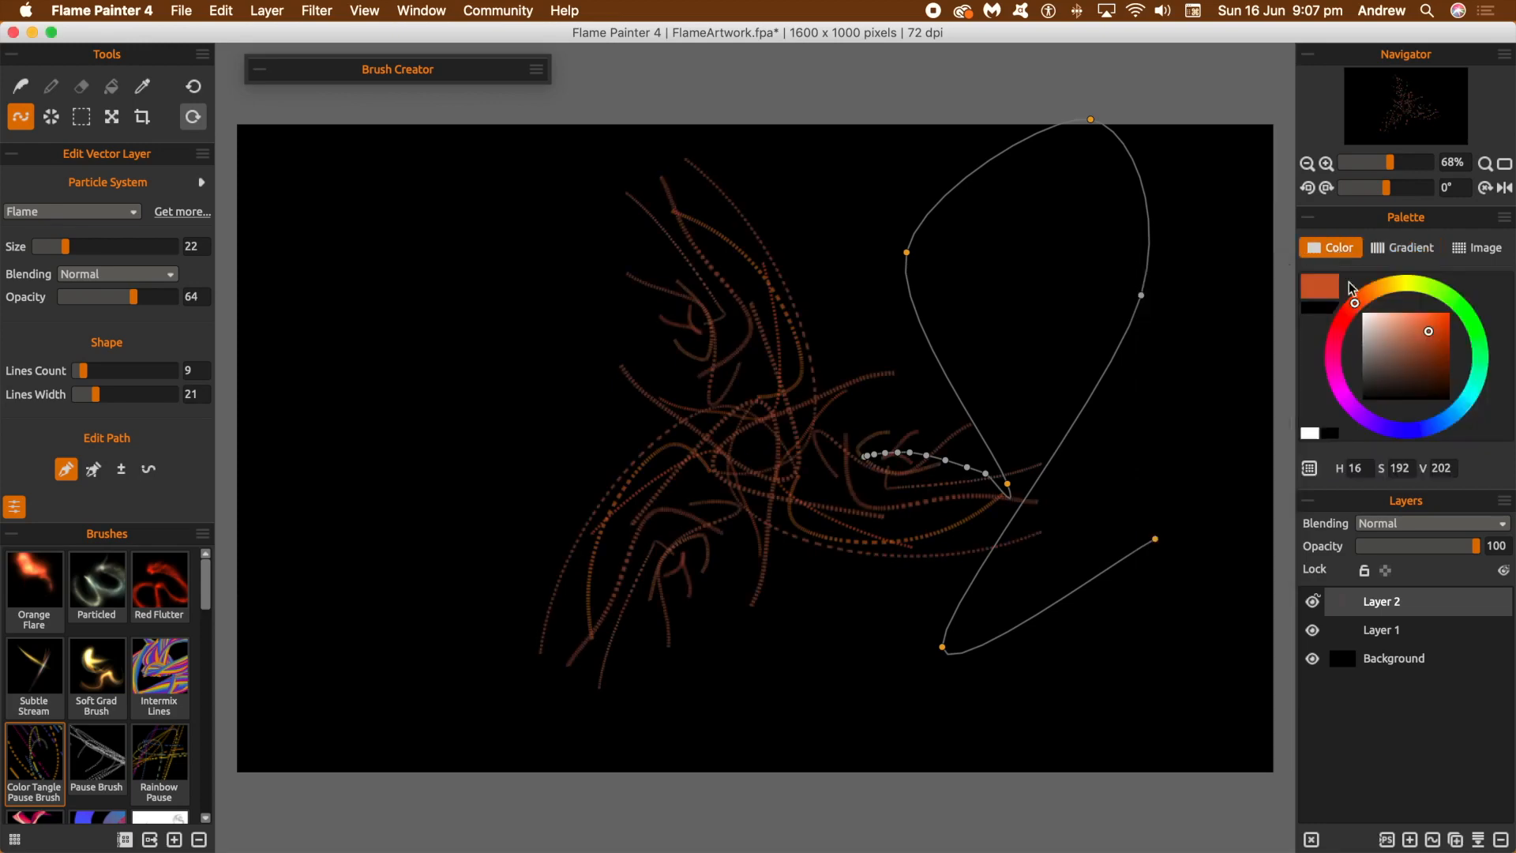
Try the red crosses texture from the Image Library, then return to a solid rust-orange colour
left_click(1475, 248)
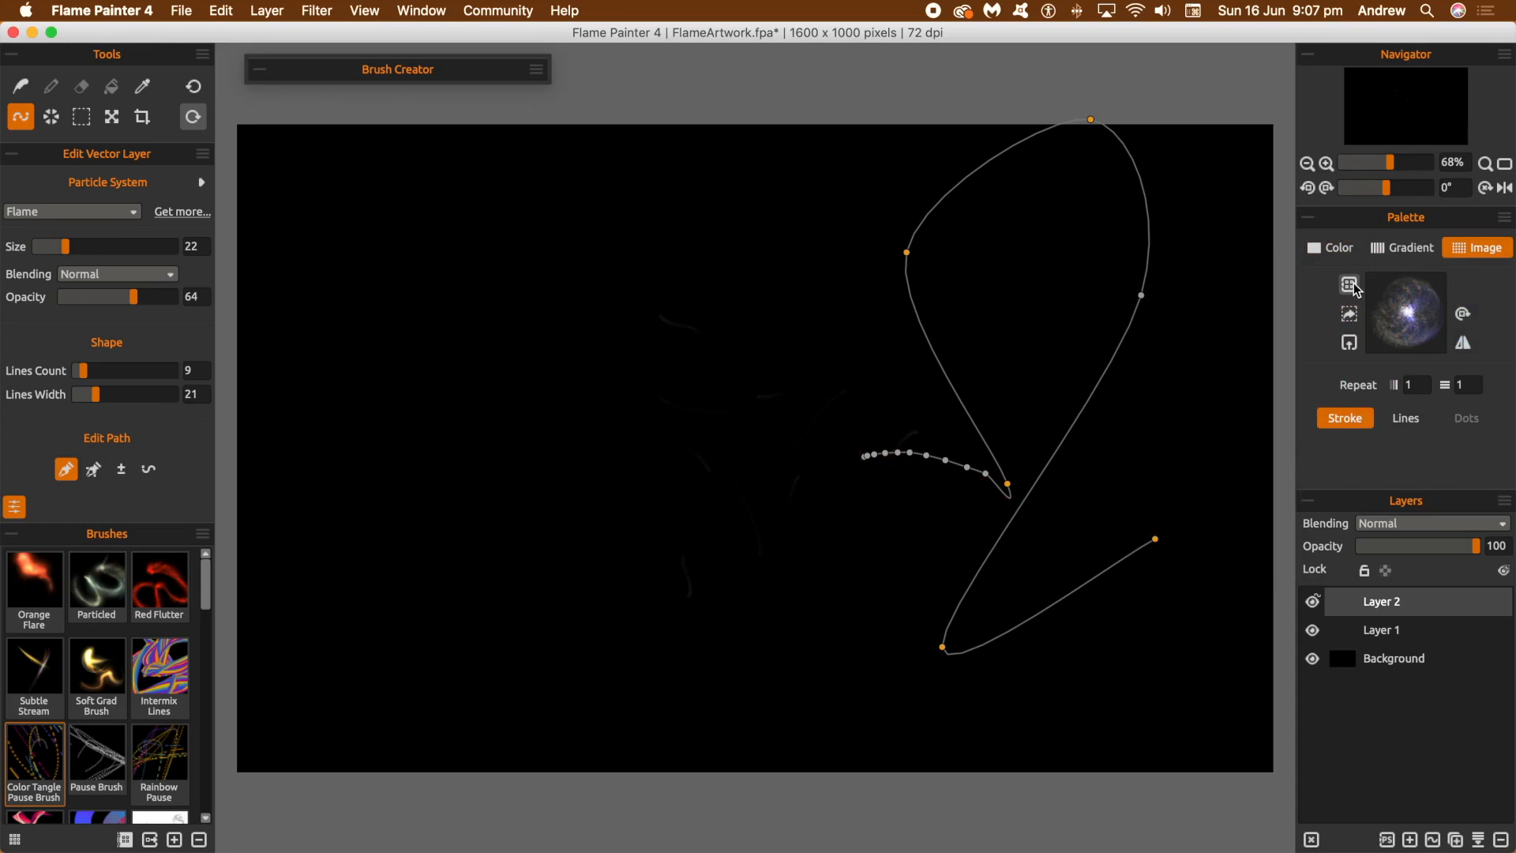
left_click(1347, 283)
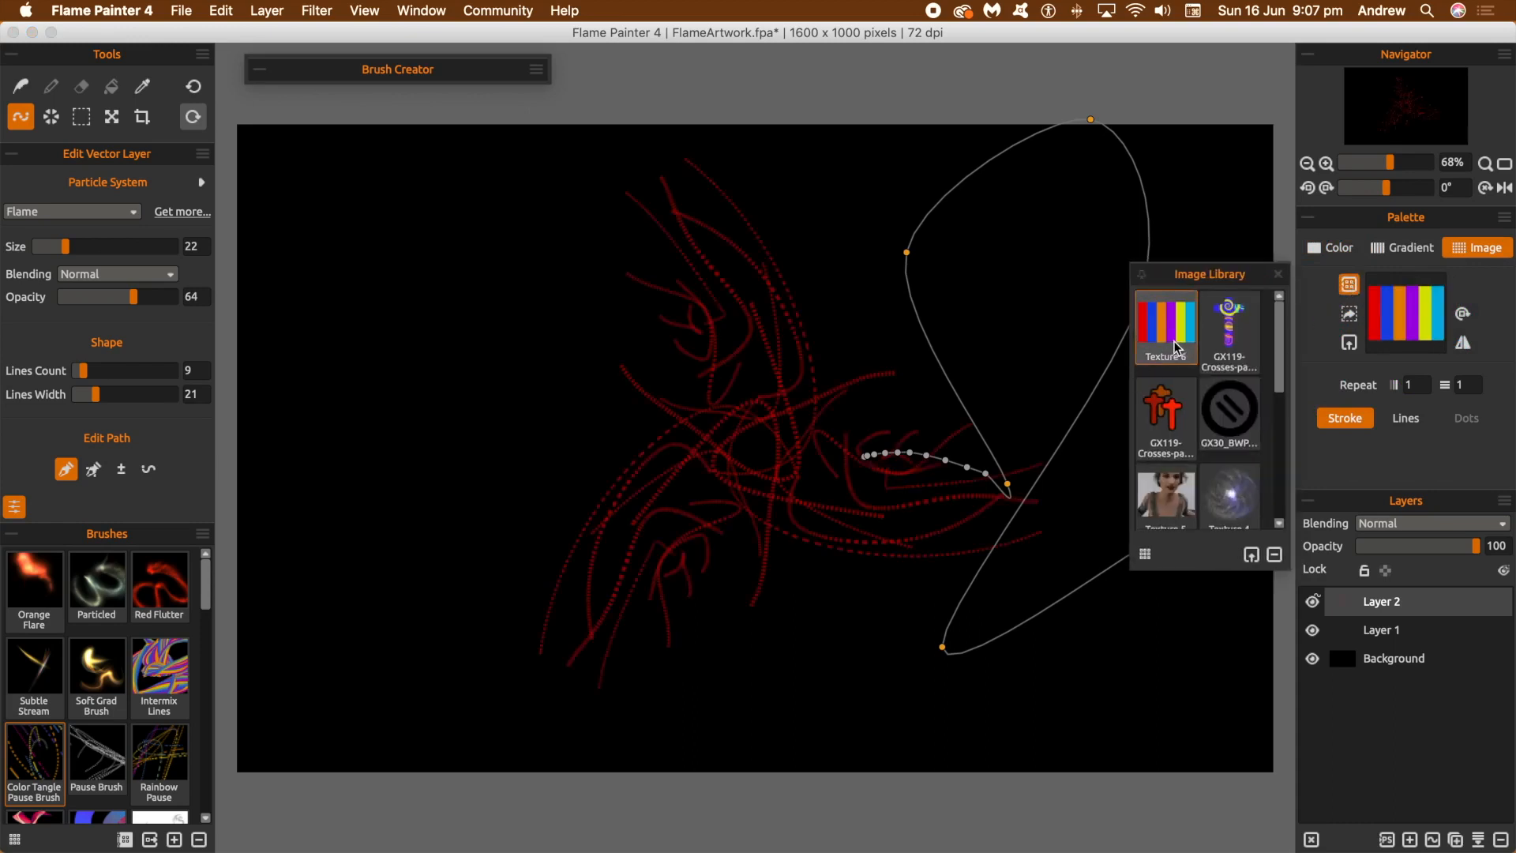
left_click(1229, 328)
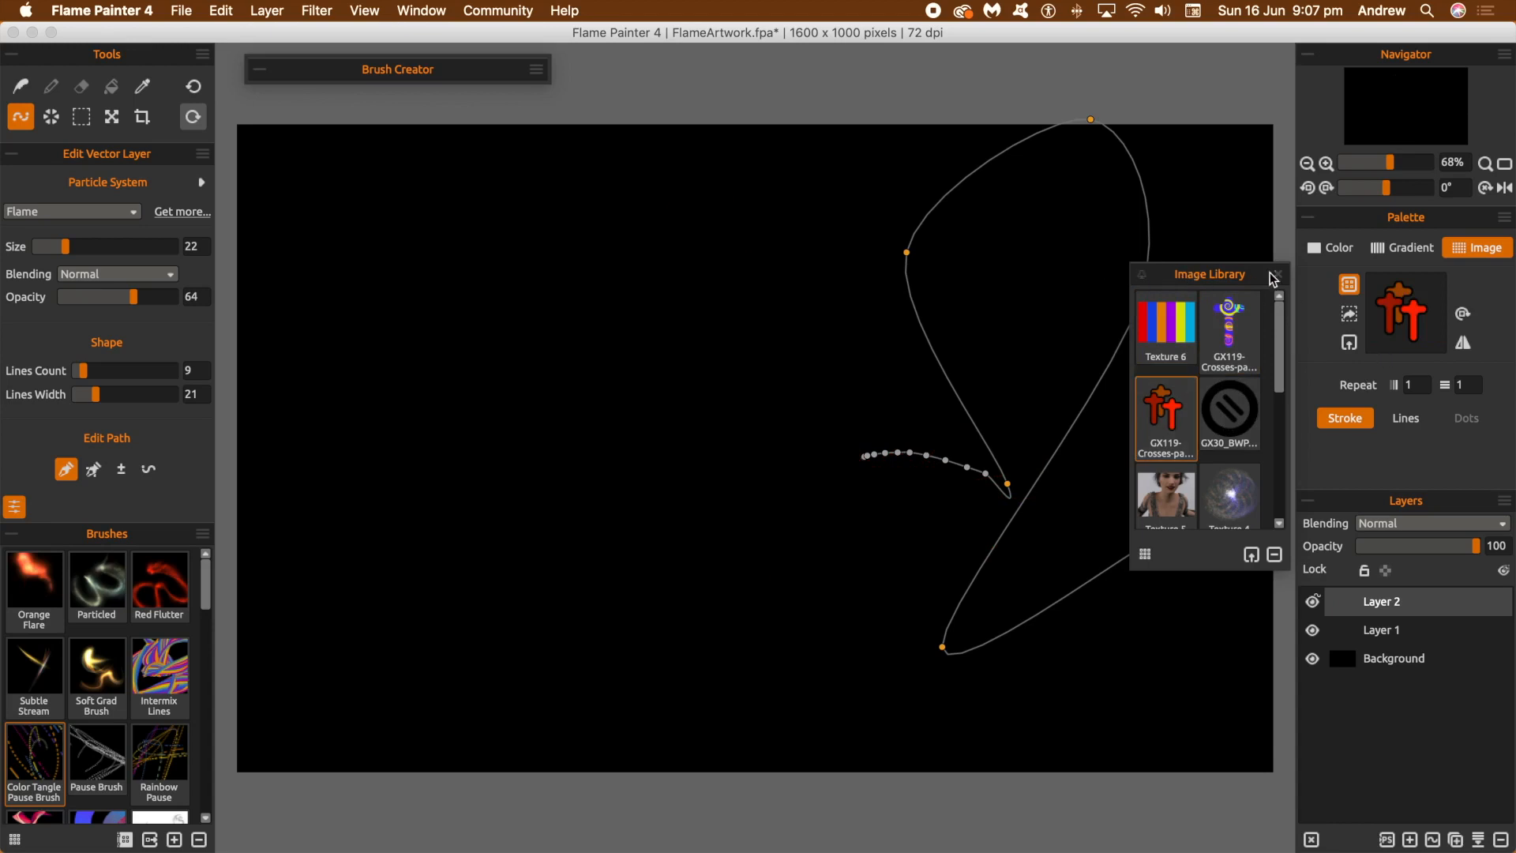
left_click(1339, 248)
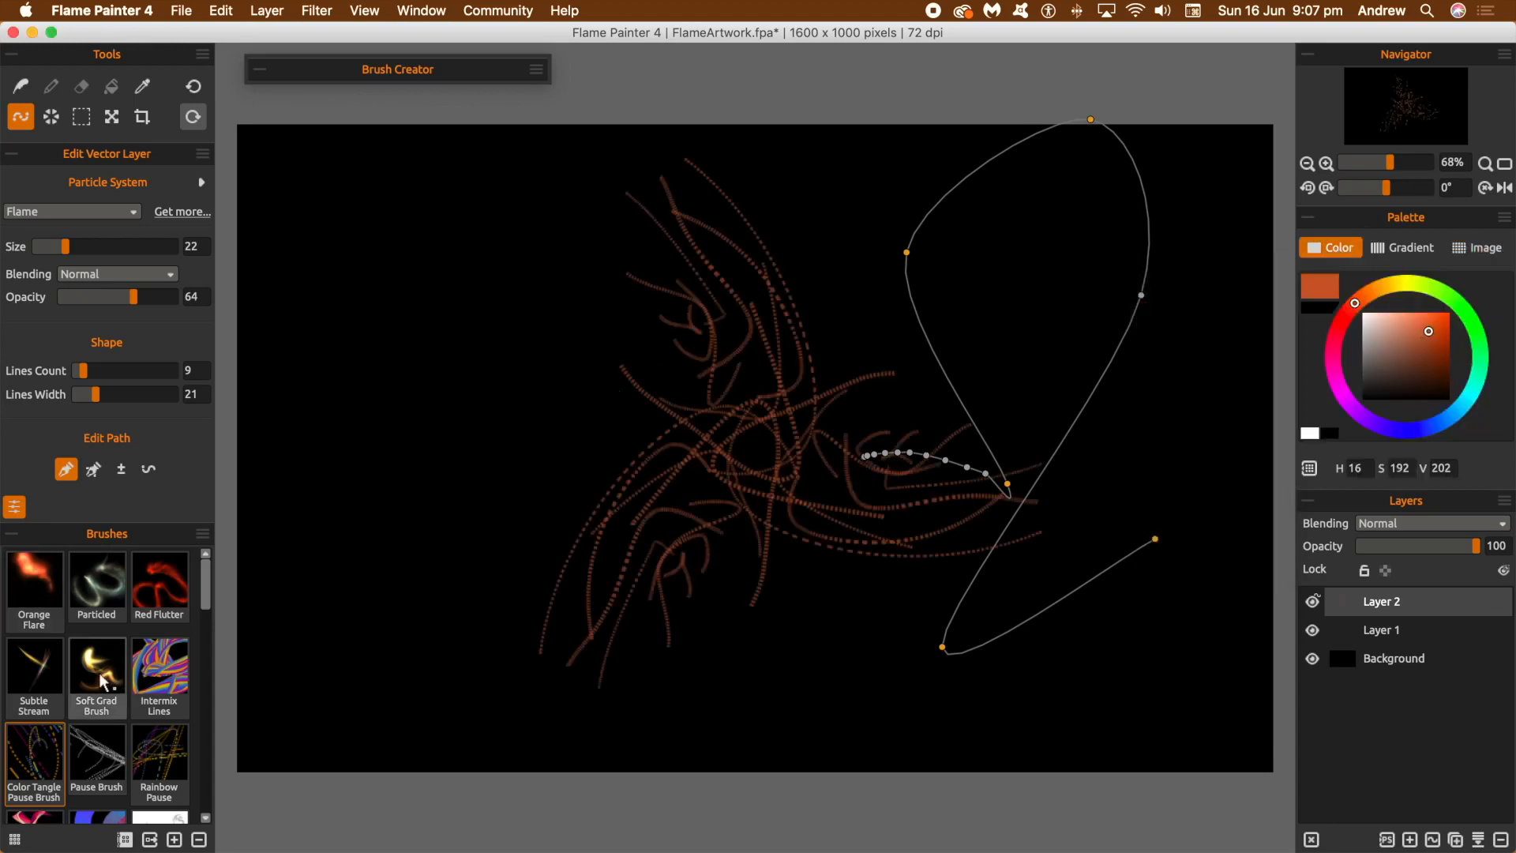
Restyle the stroke with the Orange Flare brush and pull a path point left to widen the curve
left_click(1408, 248)
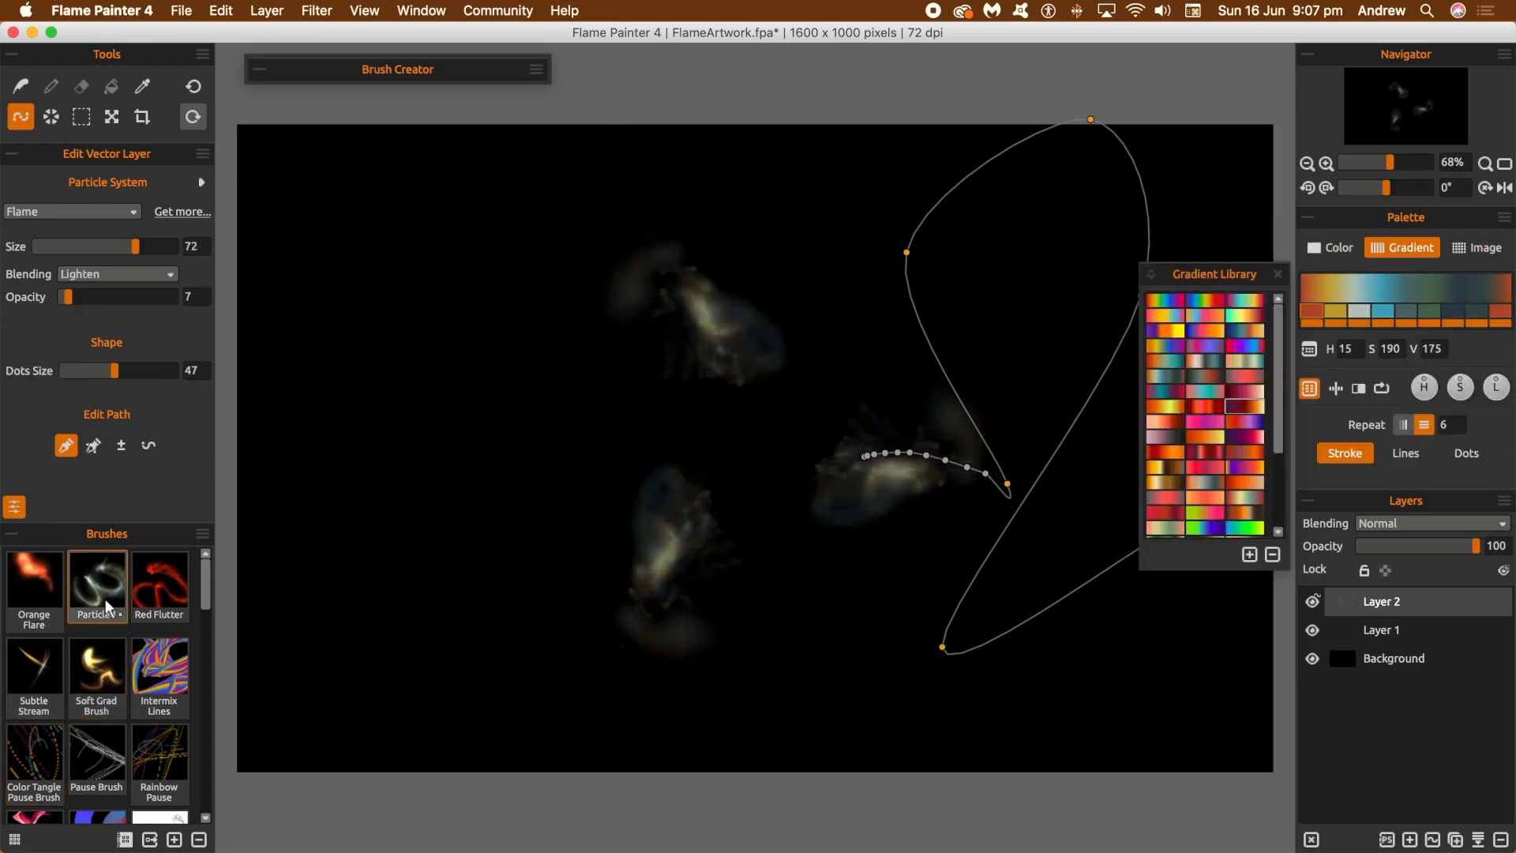
left_click(33, 585)
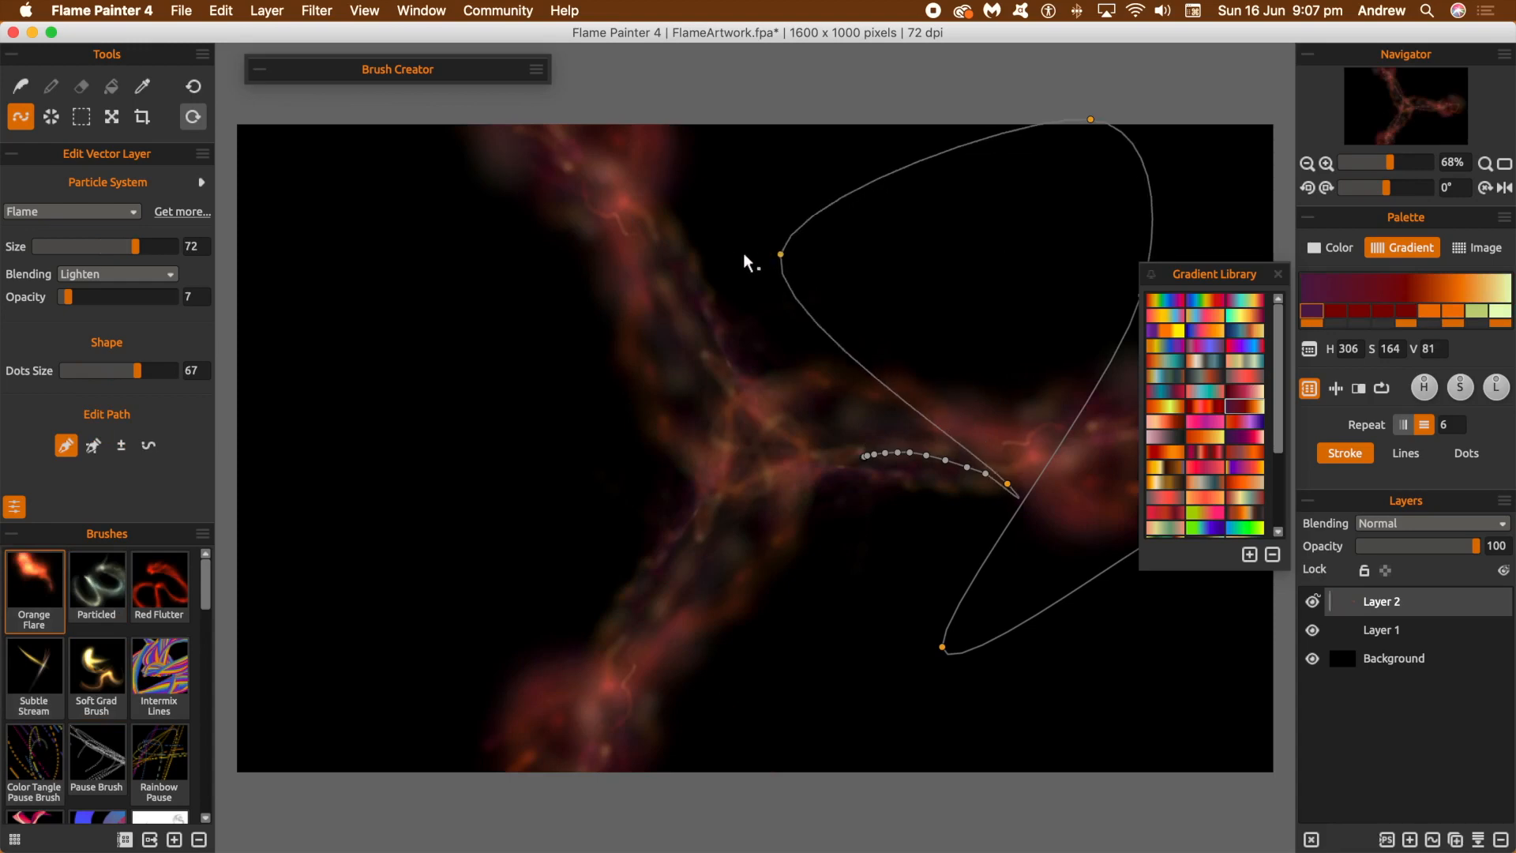
left_click_drag(782, 254, 543, 297)
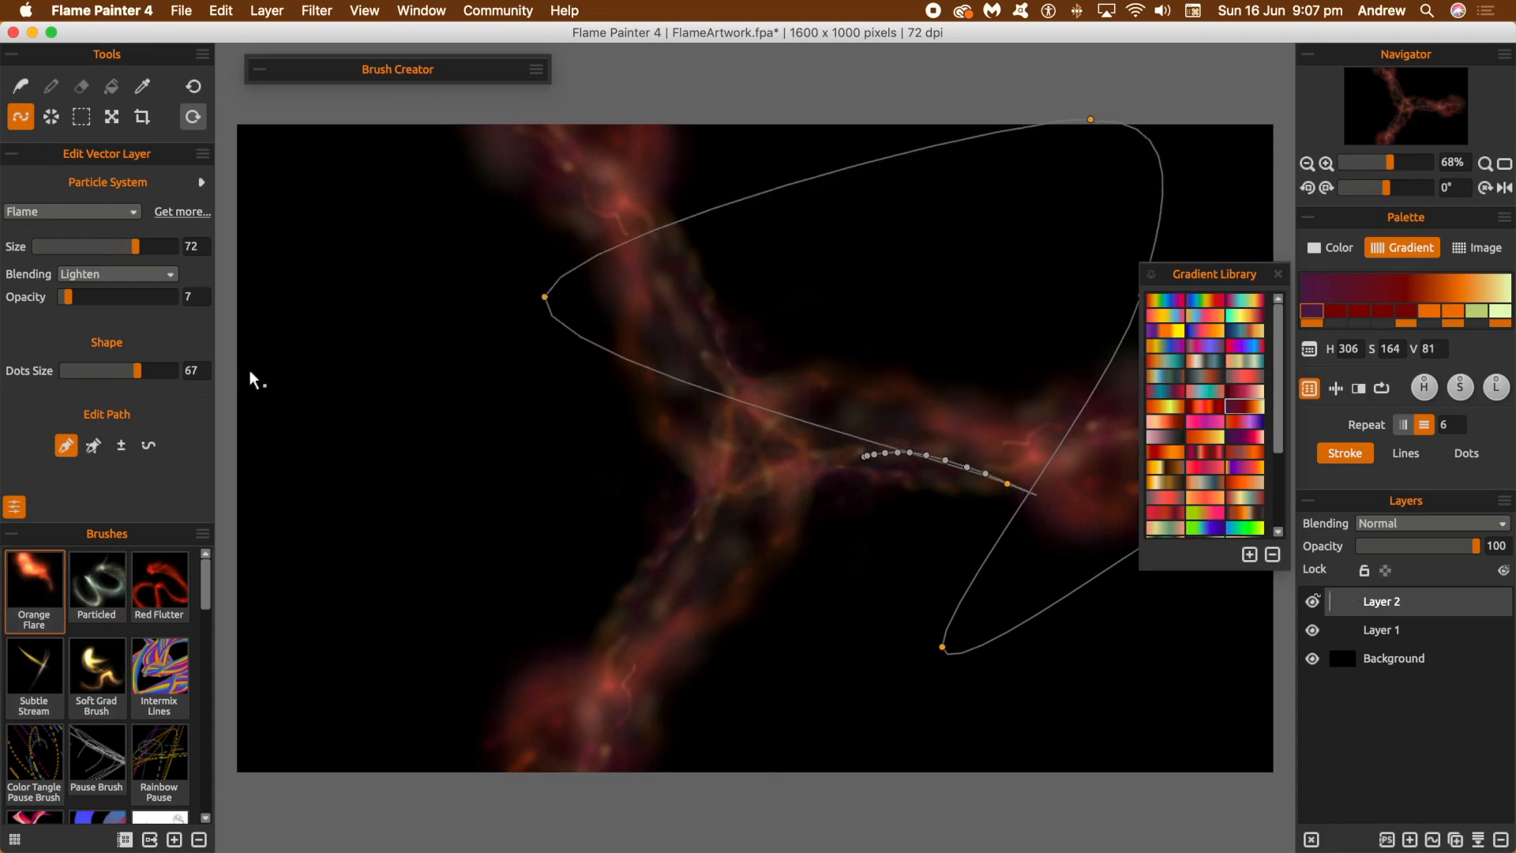
left_click(149, 446)
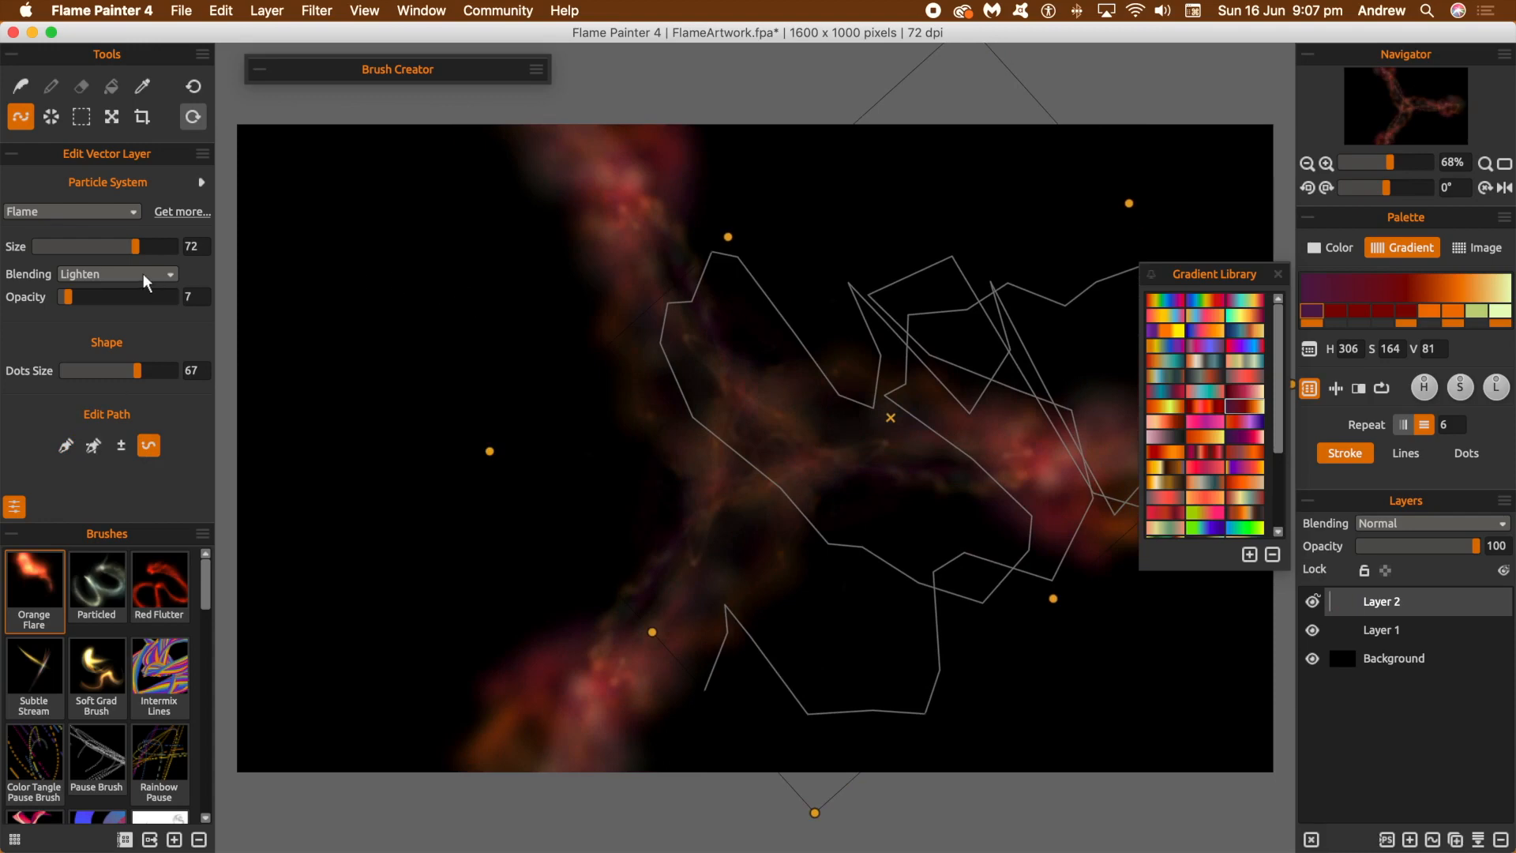
Raise Rotational symmetry from 3 to 4 copies
left_click(51, 115)
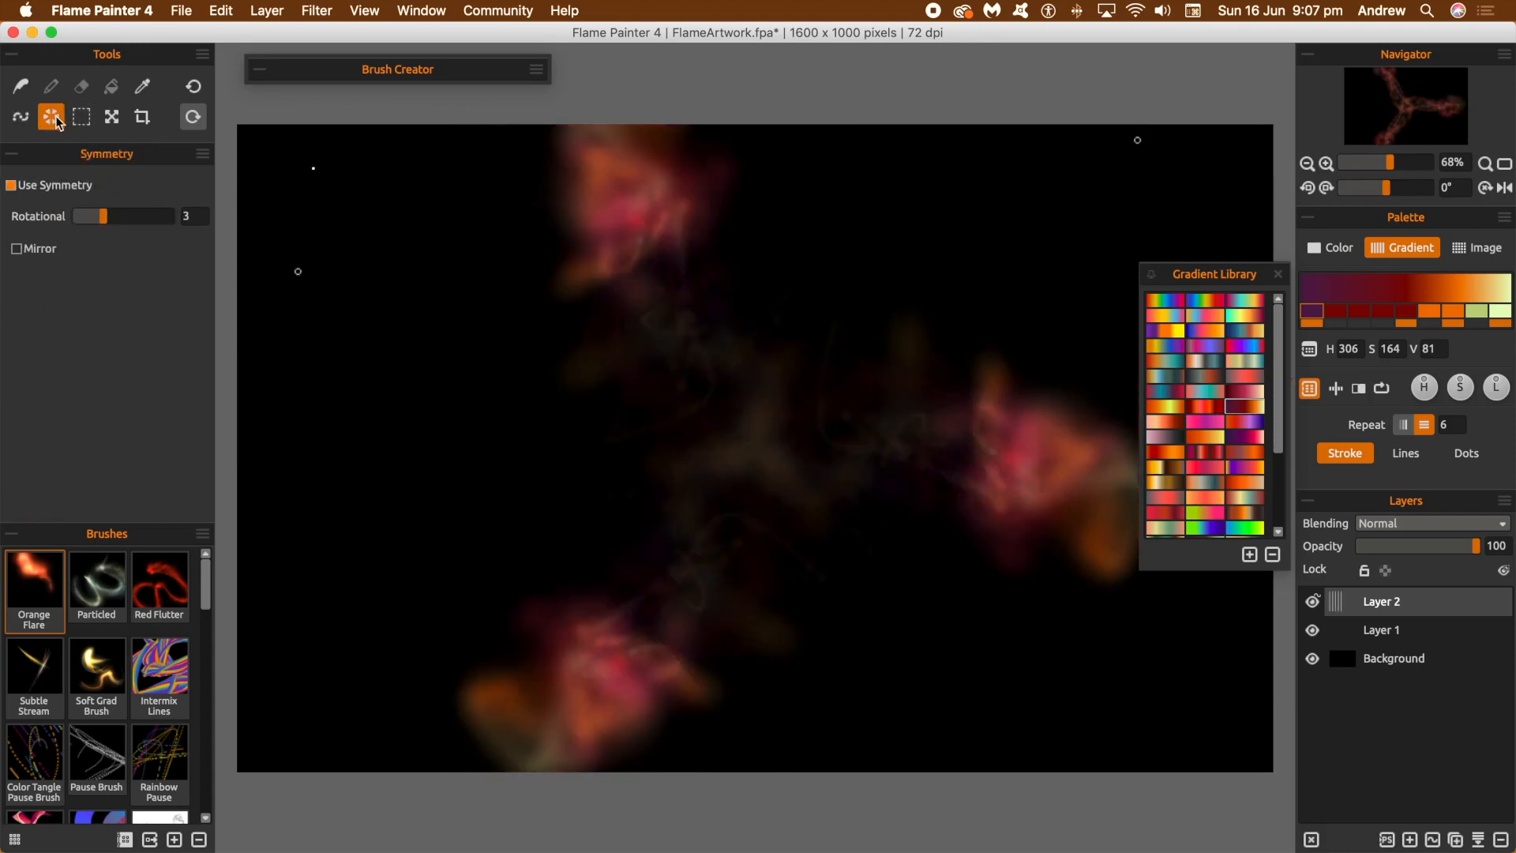
left_click_drag(95, 216, 116, 217)
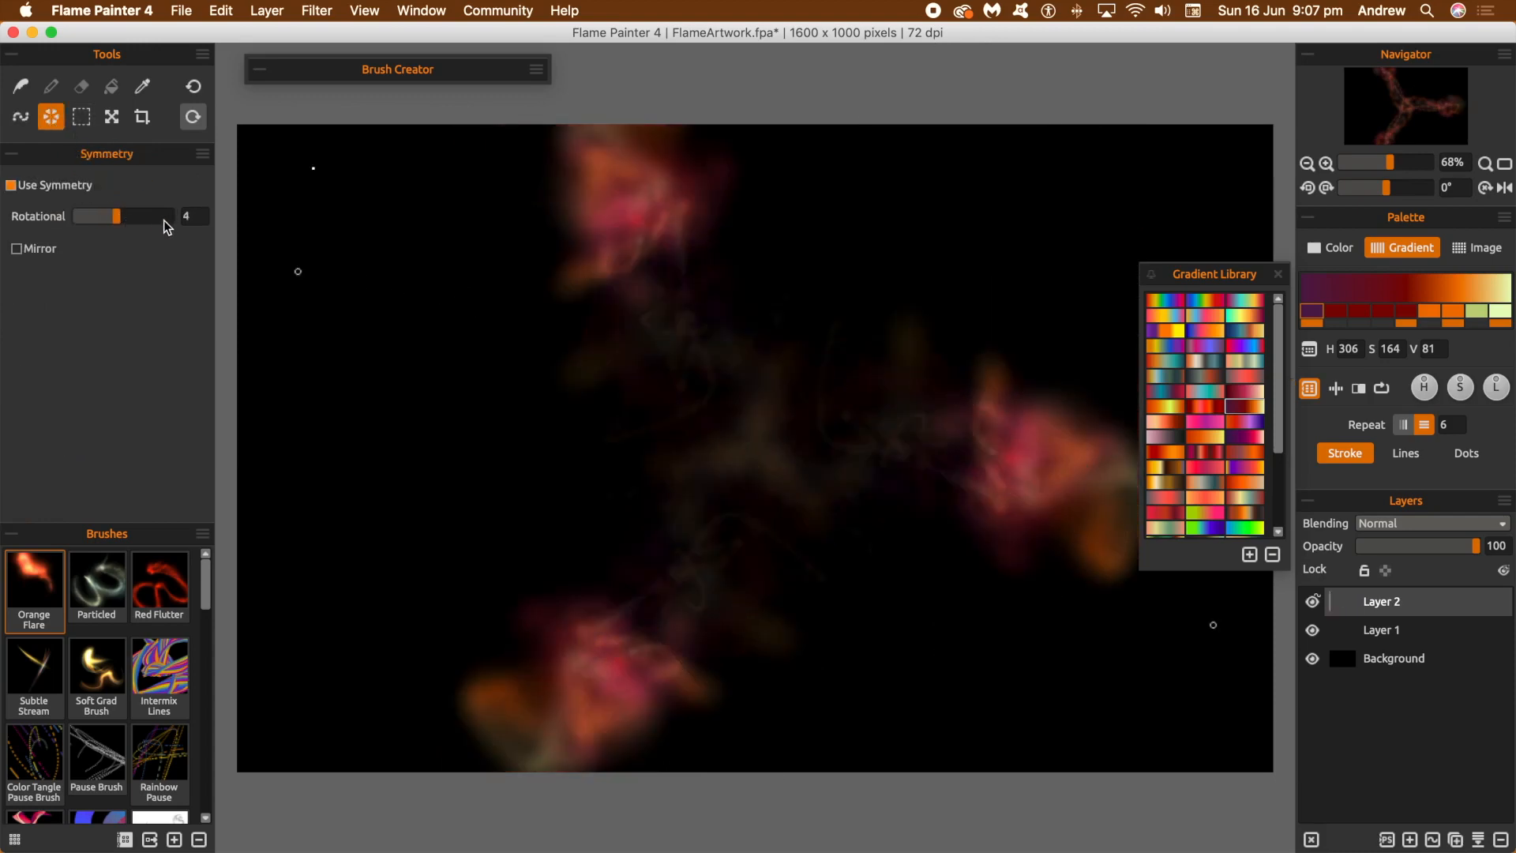